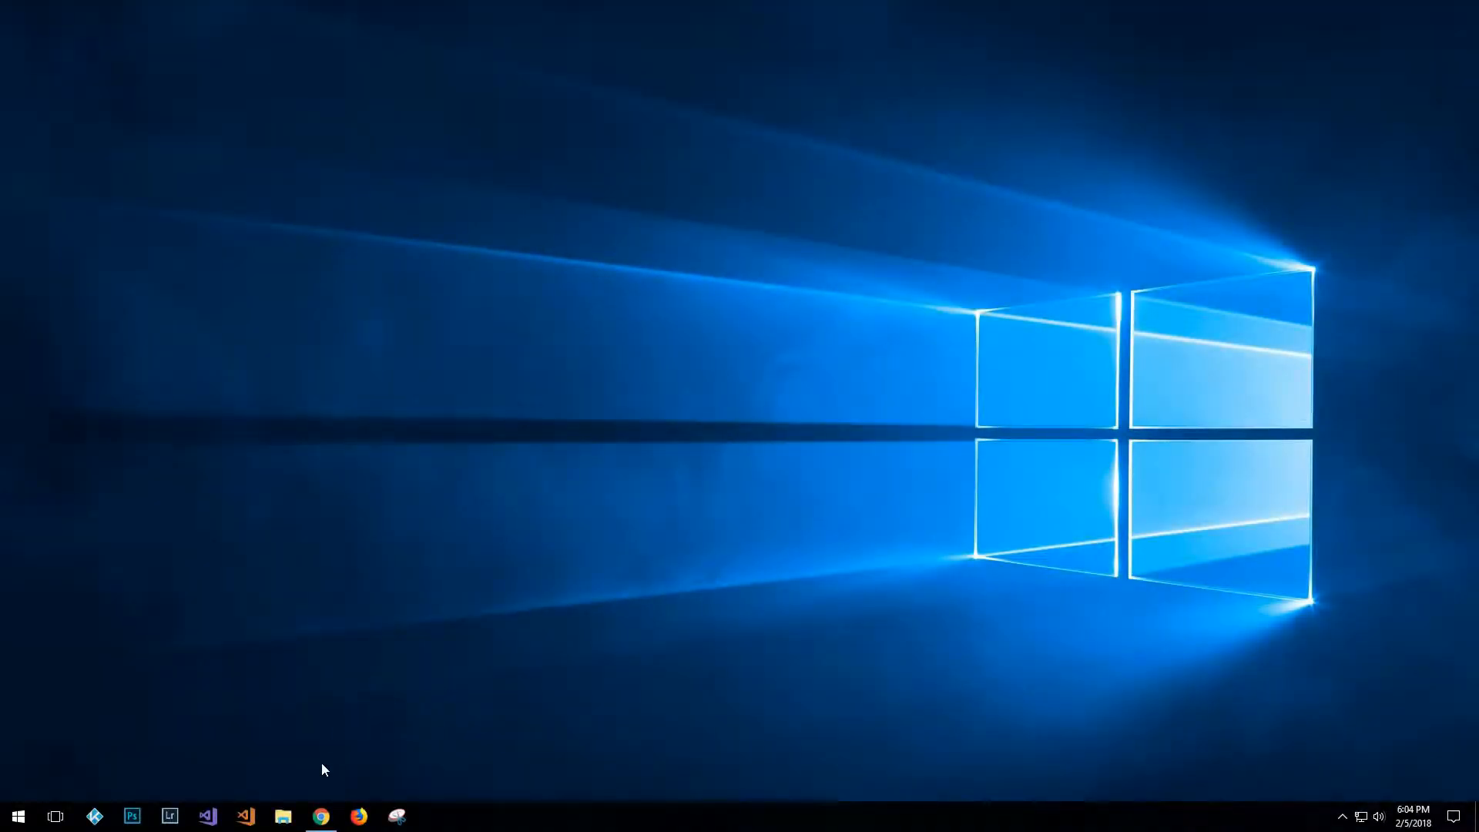
{"action": "mouse_move", "coordinate": [322, 816]}
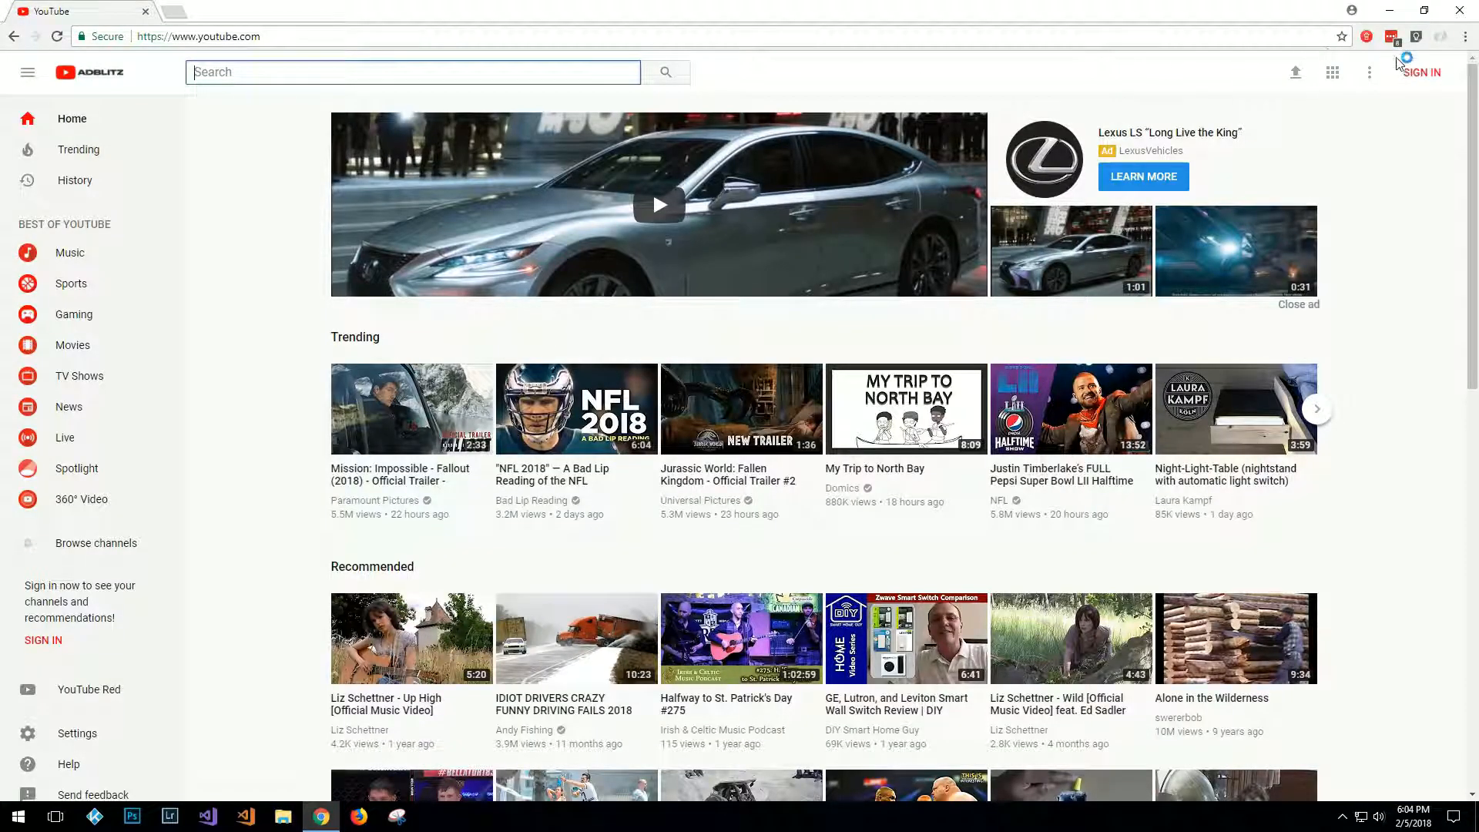
{"action": "mouse_move", "coordinate": [1466, 35]}
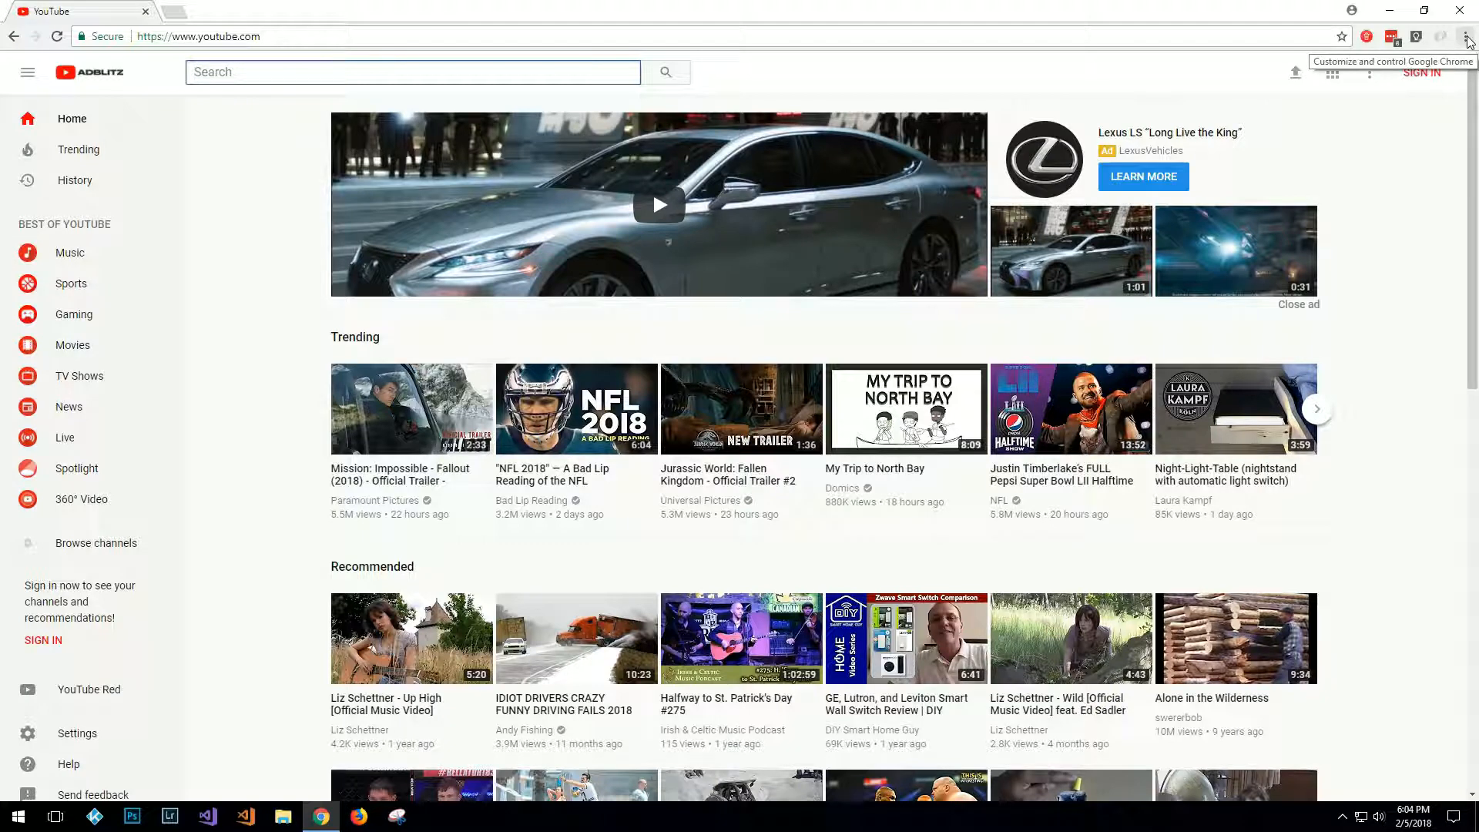
Show Chrome's main menu from the three-dot control at the top right.
{"action": "left_click", "coordinate": [1469, 35]}
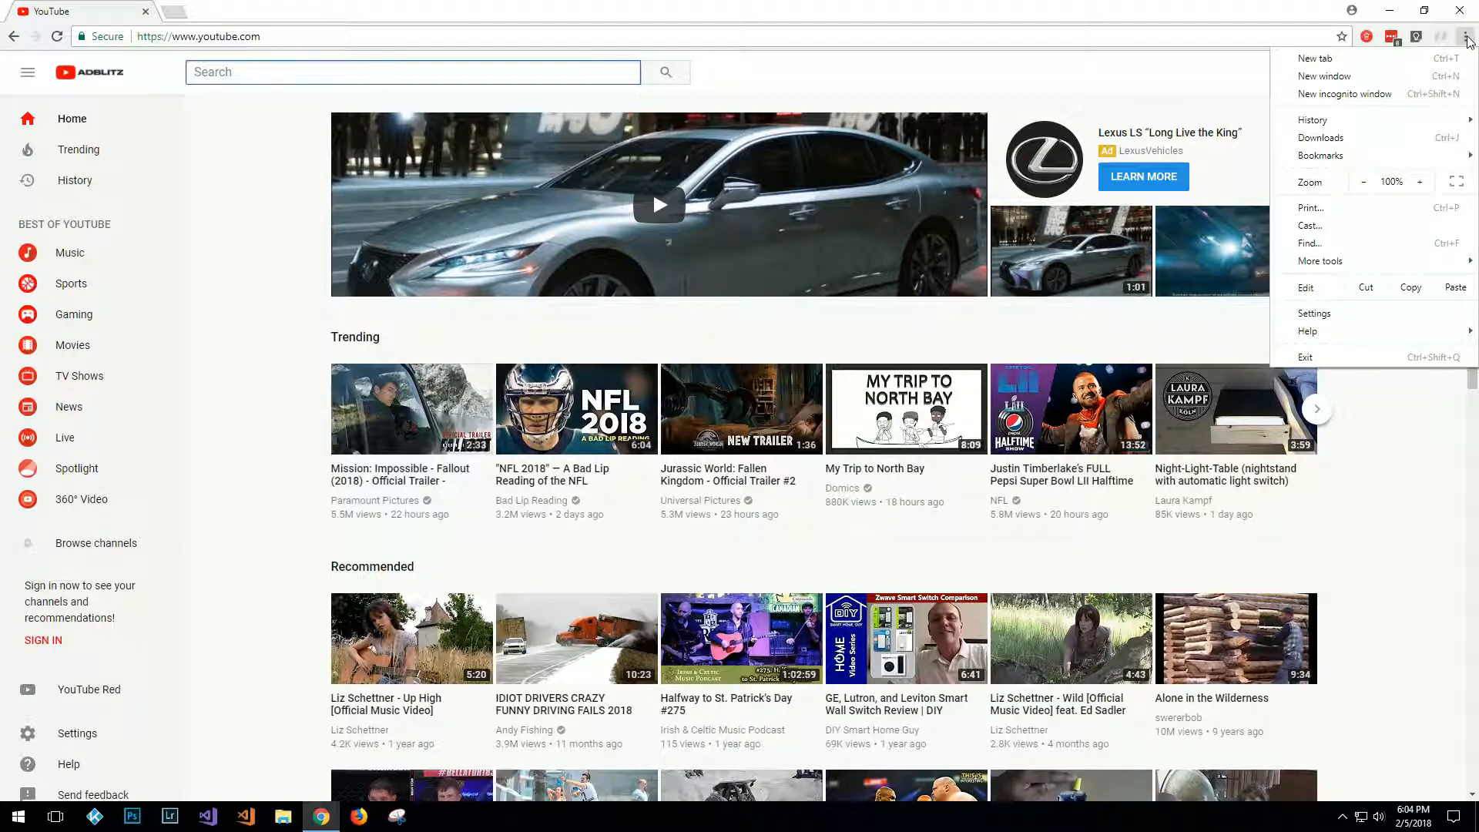
{"action": "mouse_move", "coordinate": [1333, 234]}
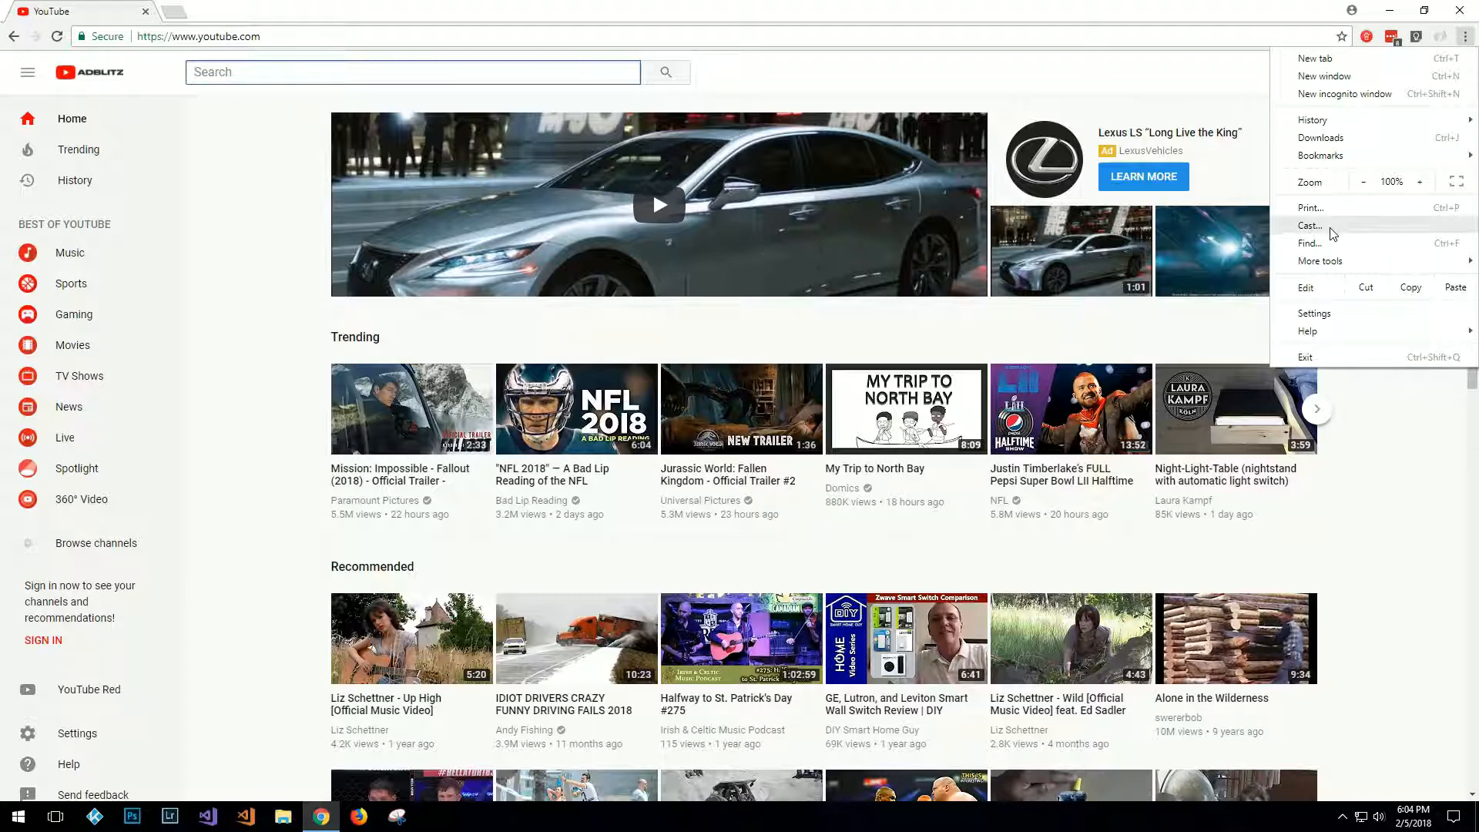
Launch Cast… so the panel lists Living Room TV and Home Speakers.
{"action": "left_click", "coordinate": [1310, 227]}
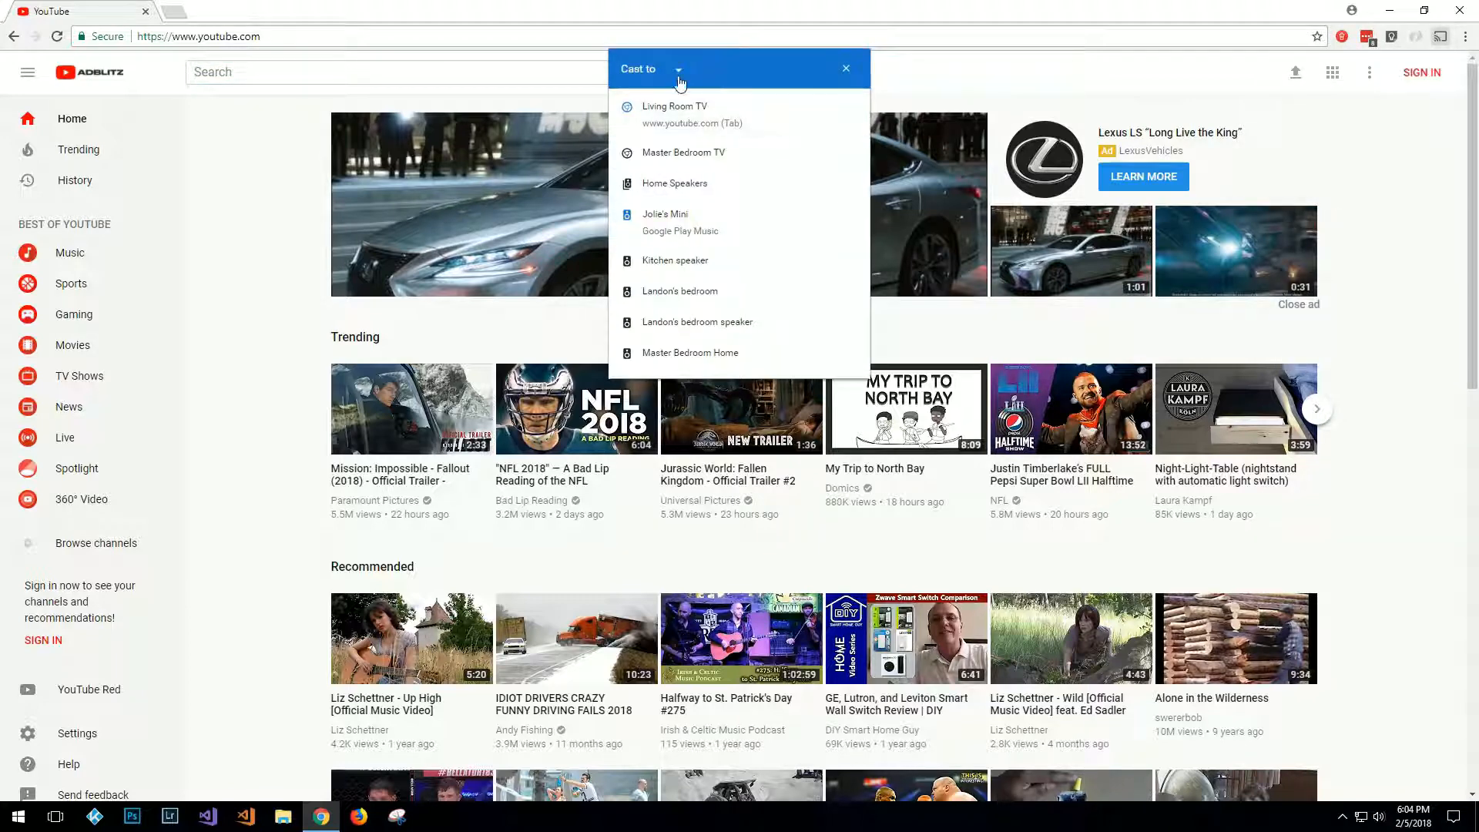
{"action": "mouse_move", "coordinate": [681, 114]}
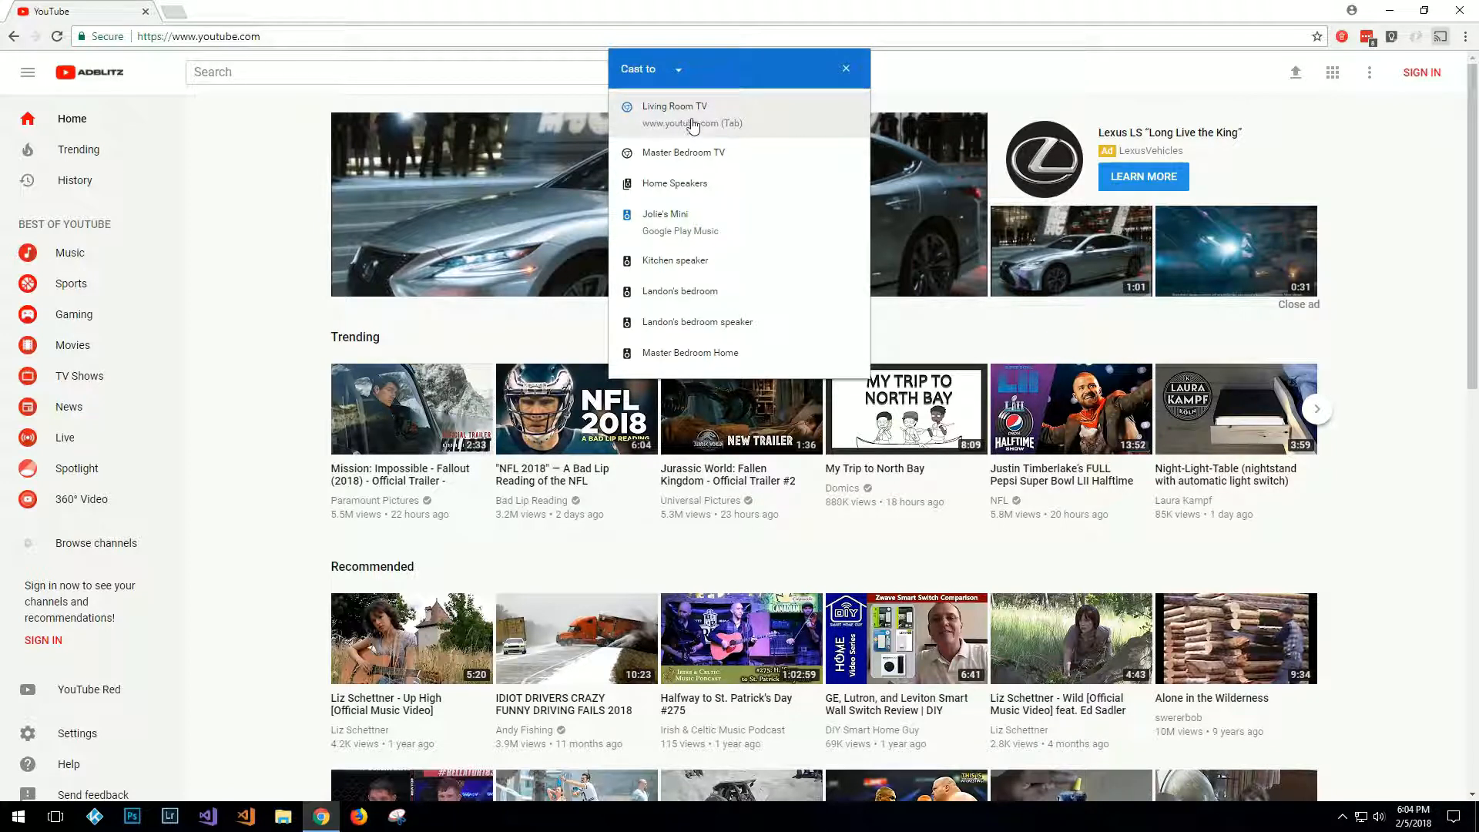
{"action": "mouse_move", "coordinate": [680, 132]}
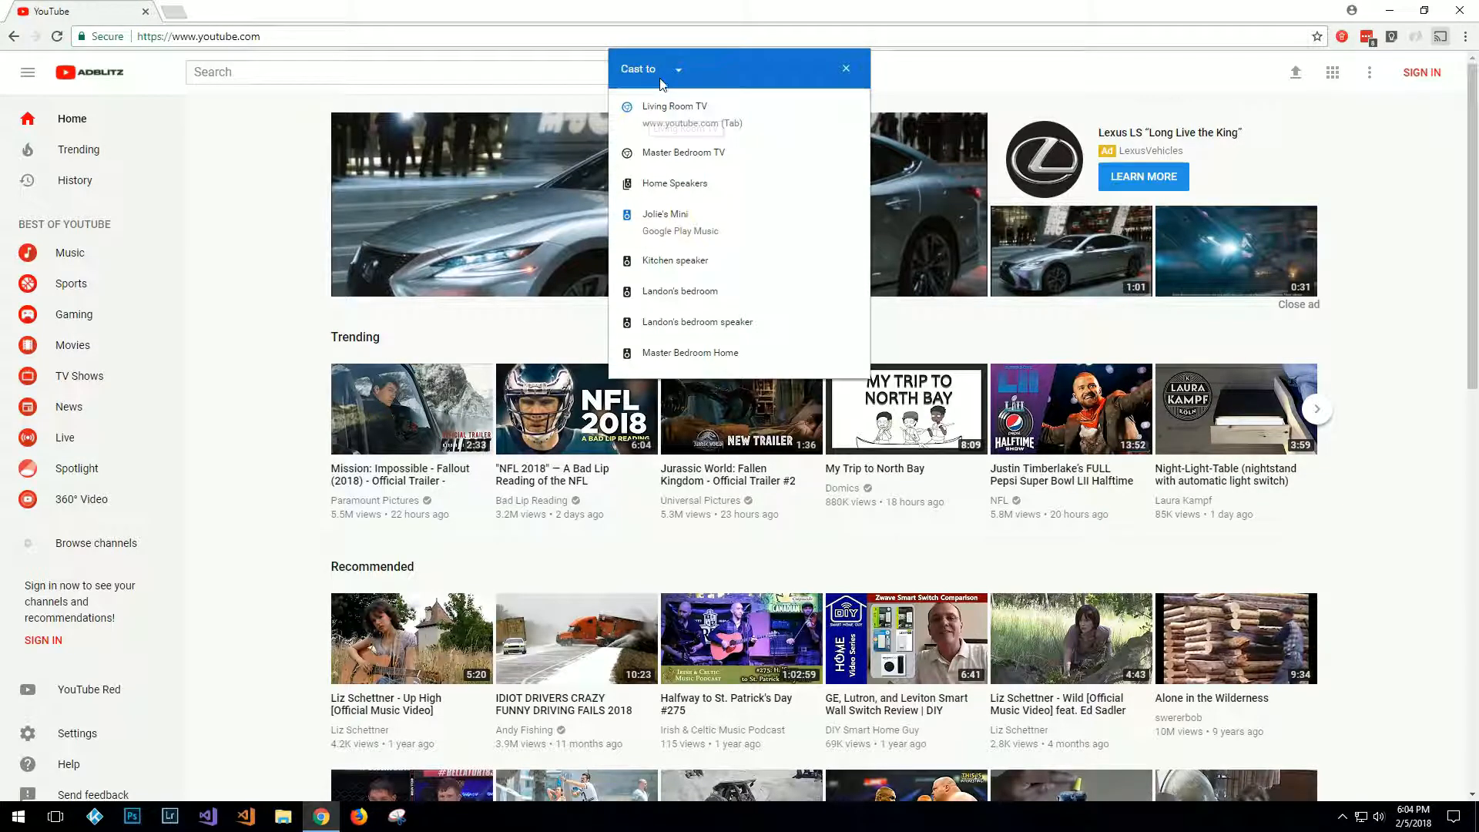
{"action": "mouse_move", "coordinate": [741, 165]}
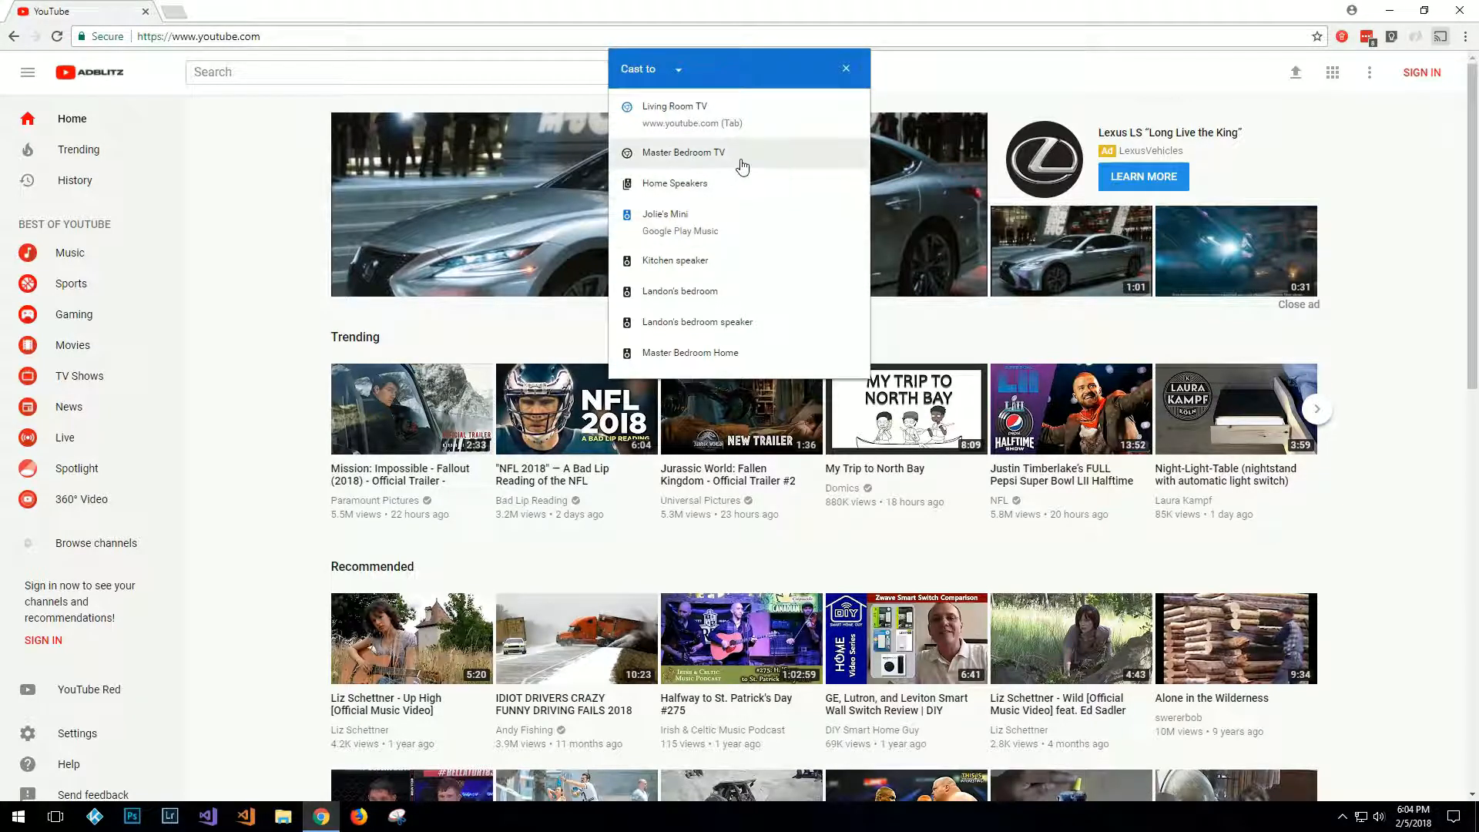
{"action": "mouse_move", "coordinate": [675, 157]}
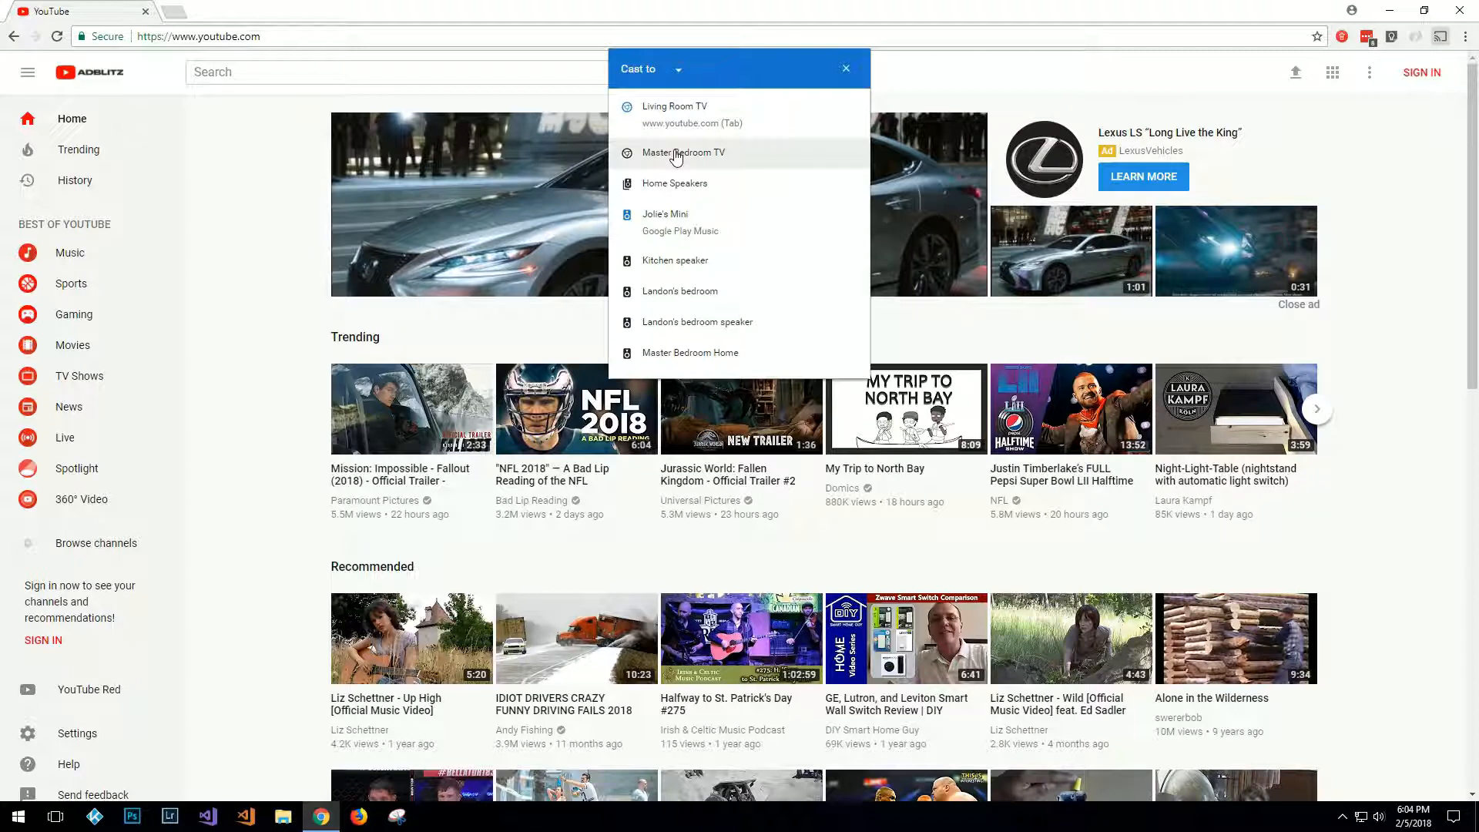
{"action": "mouse_move", "coordinate": [641, 327]}
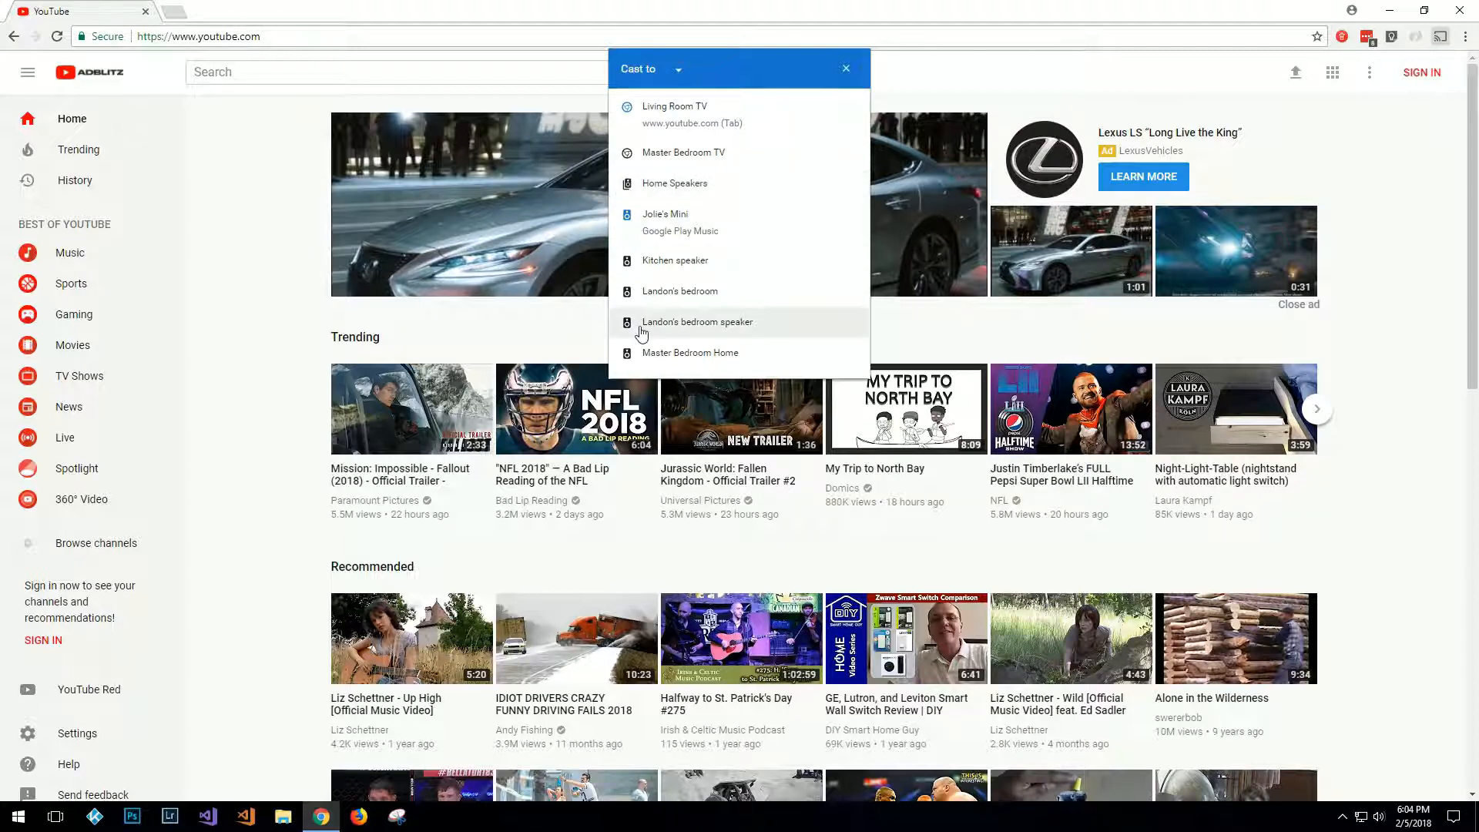
{"action": "mouse_move", "coordinate": [684, 296]}
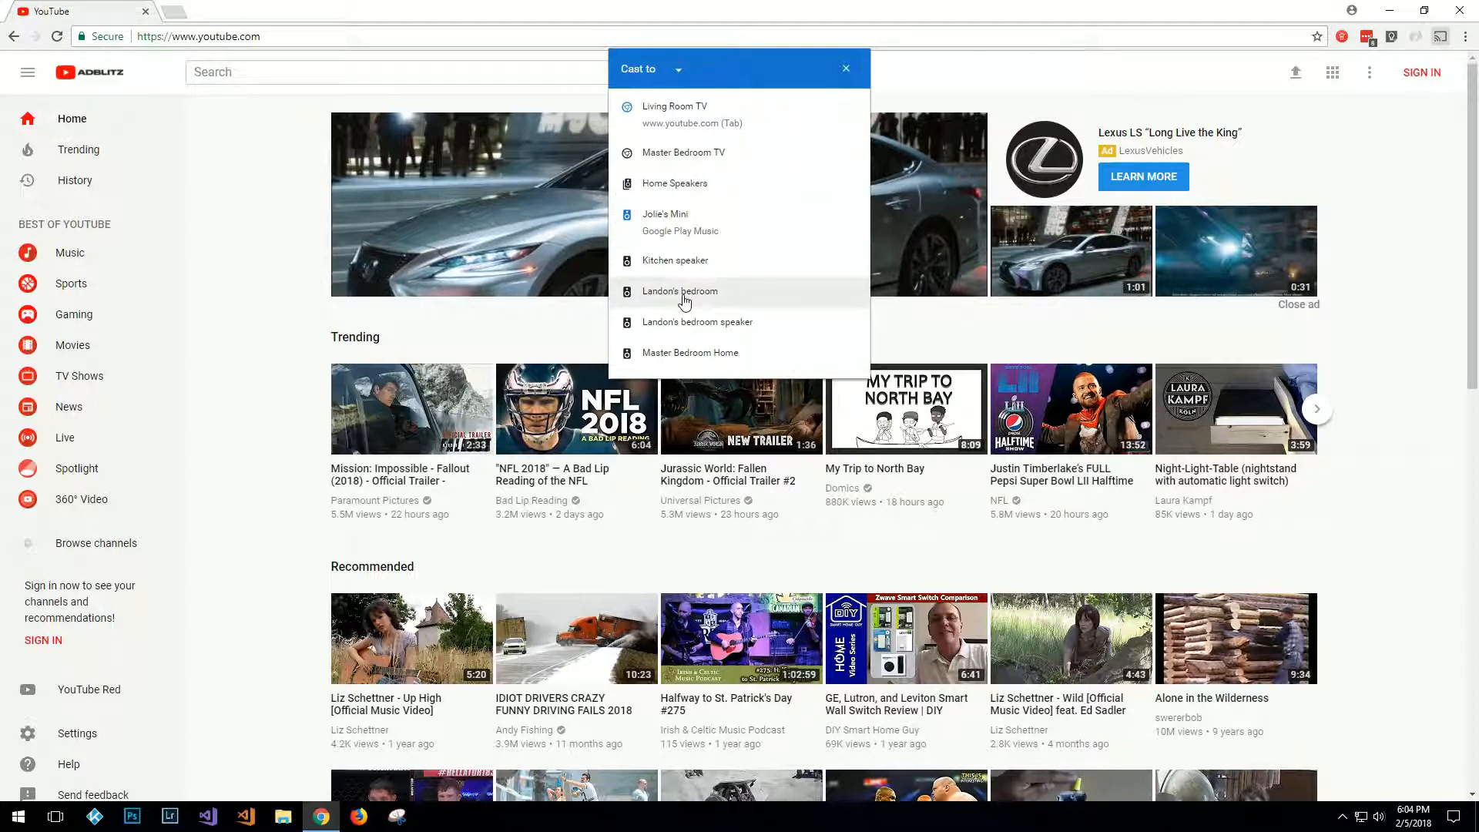
{"action": "mouse_move", "coordinate": [689, 184]}
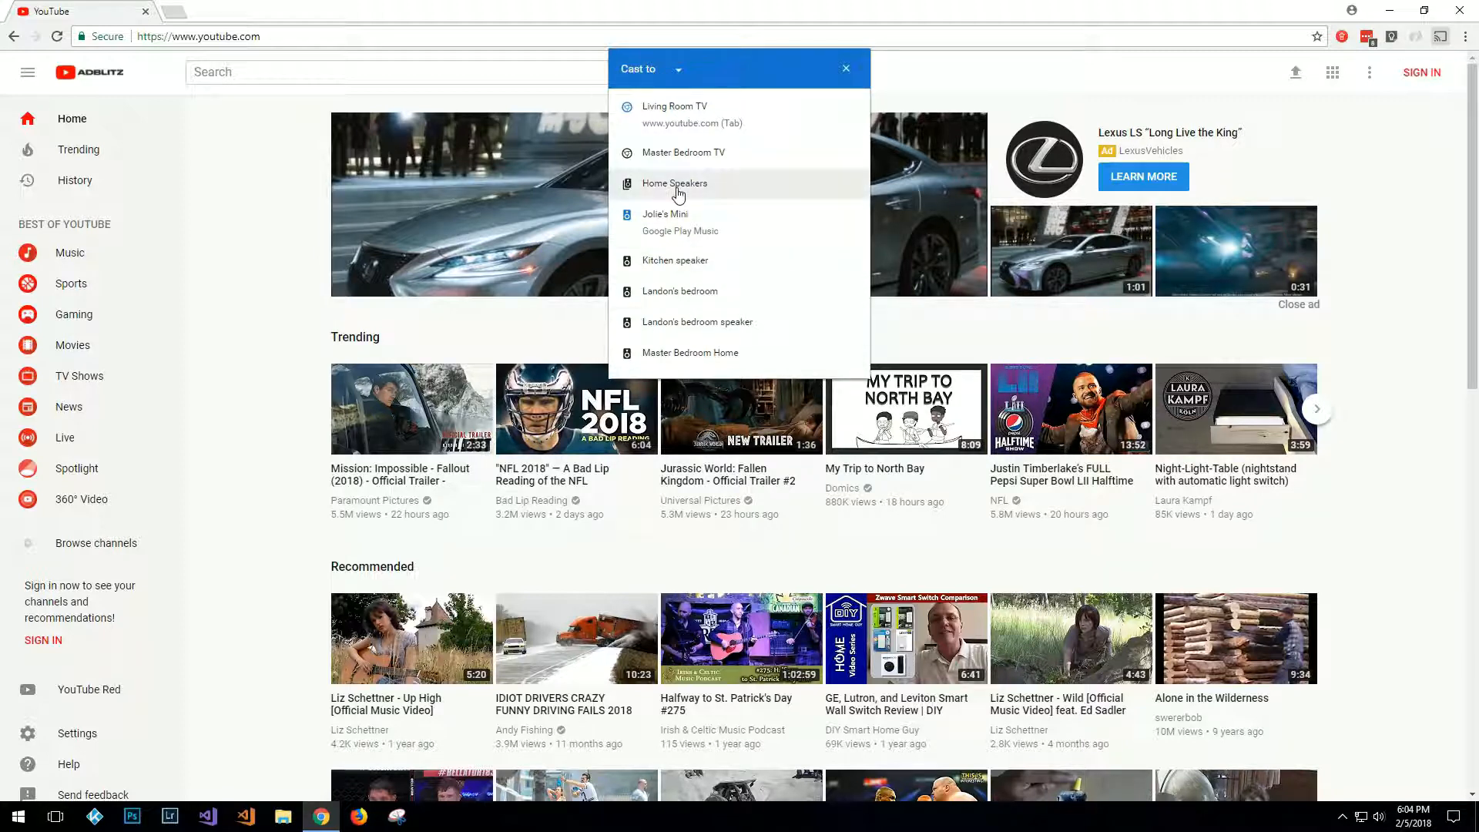
{"action": "mouse_move", "coordinate": [676, 73]}
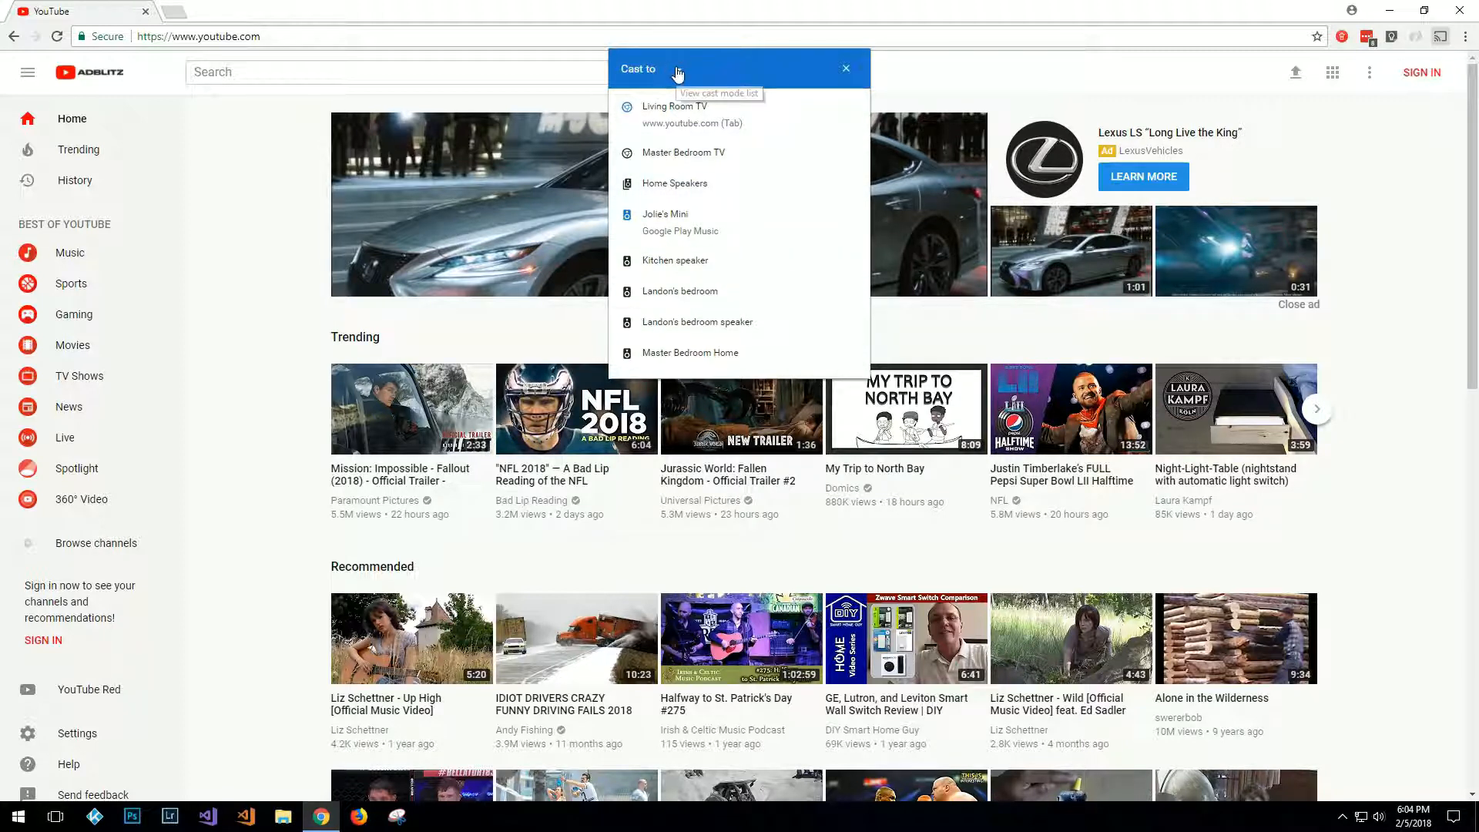
{"action": "mouse_move", "coordinate": [678, 74]}
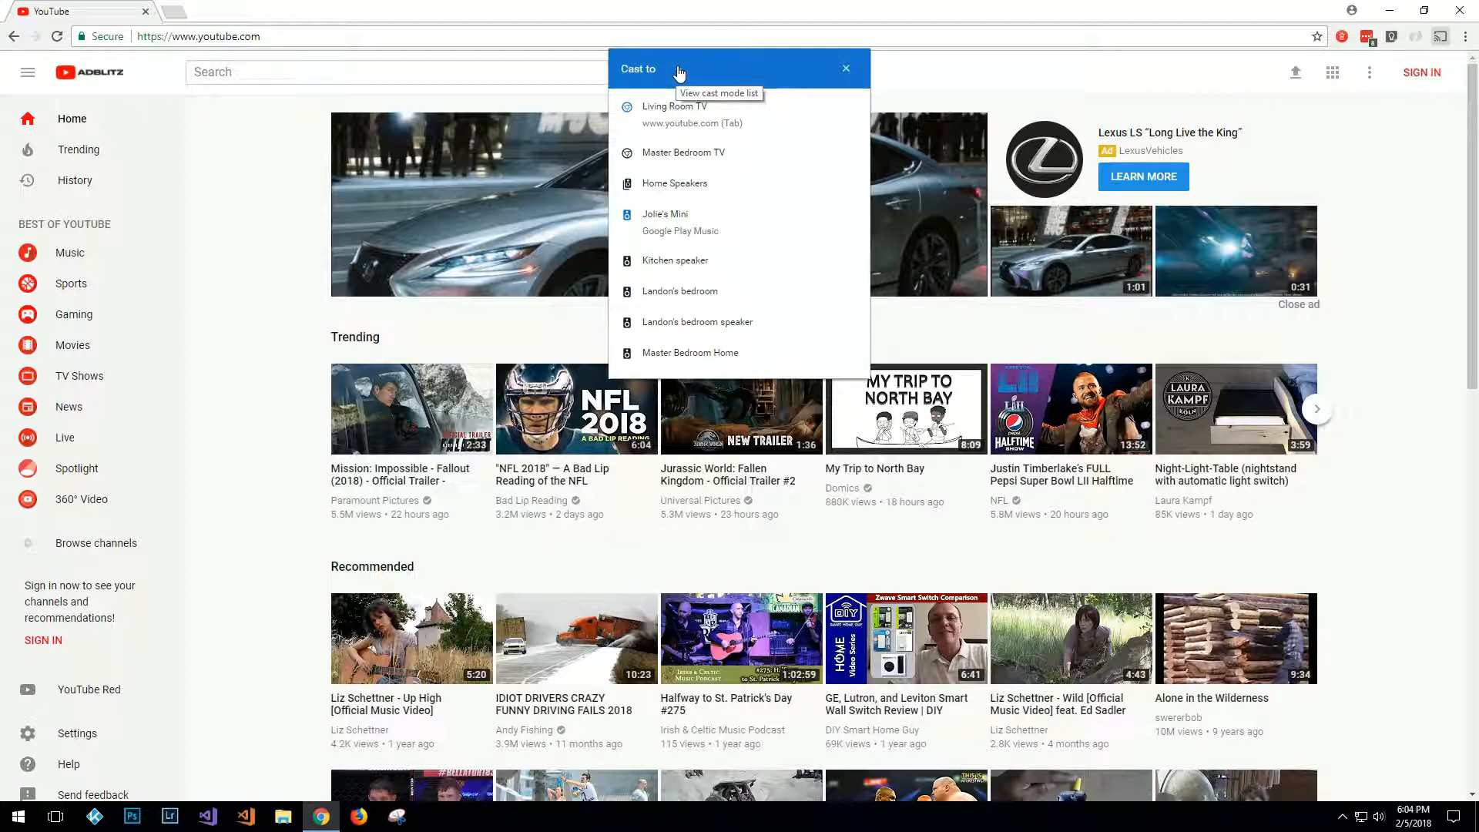
Reveal the Select source choices: the YouTube site, Cast tab, or Cast desktop.
{"action": "left_click", "coordinate": [709, 69]}
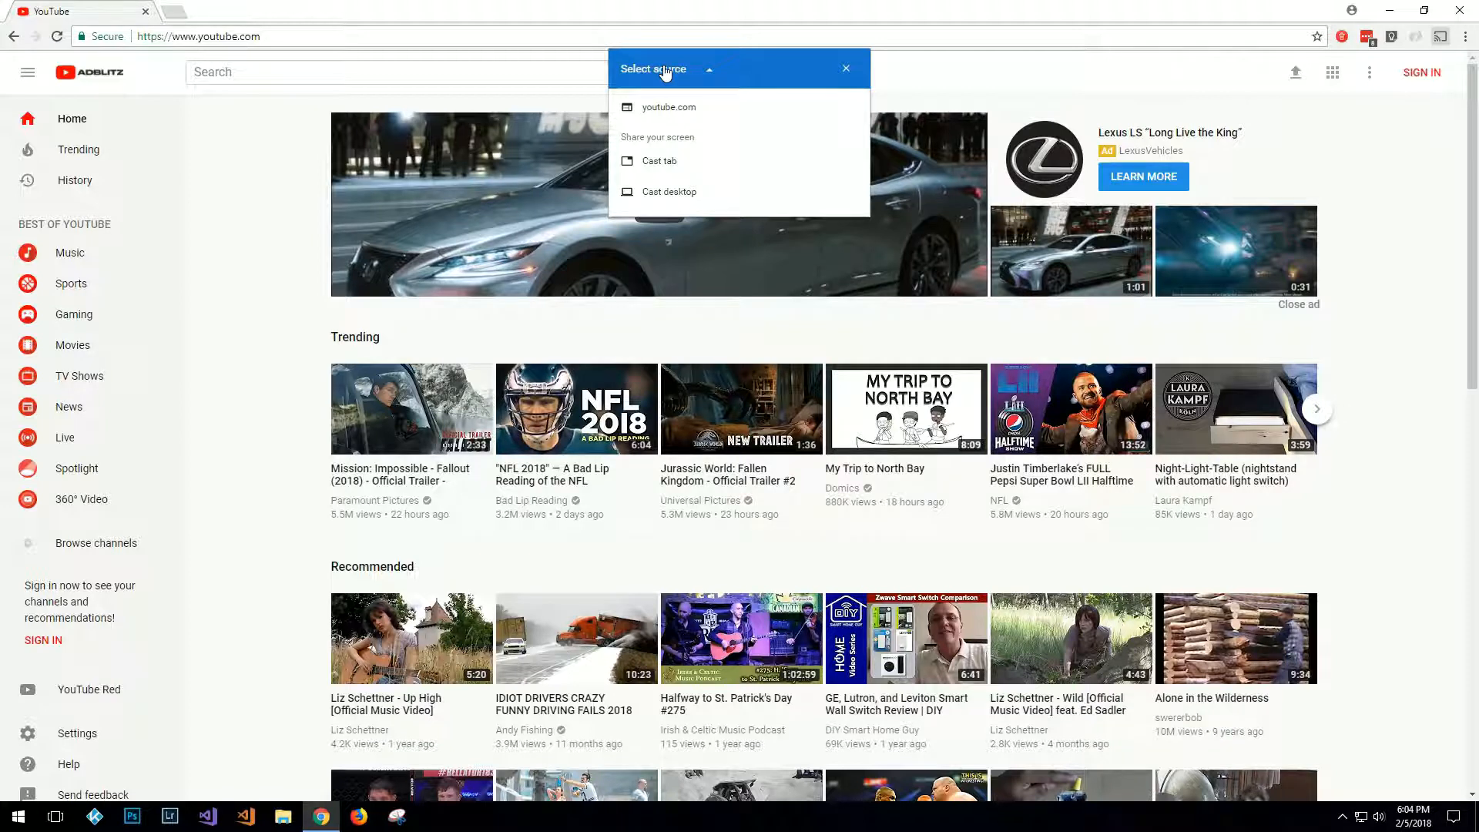
{"action": "mouse_move", "coordinate": [716, 160]}
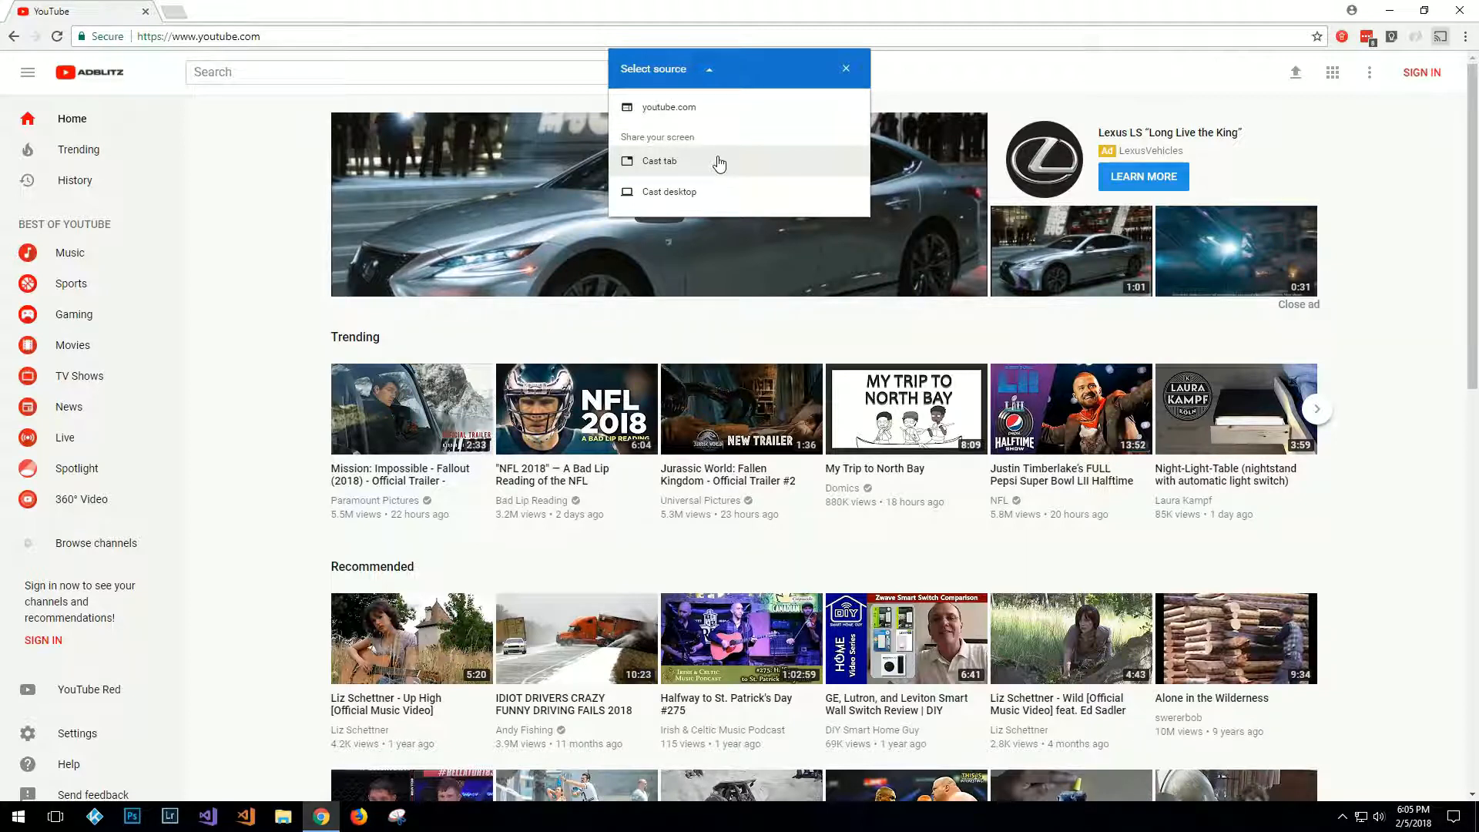
{"action": "mouse_move", "coordinate": [693, 162]}
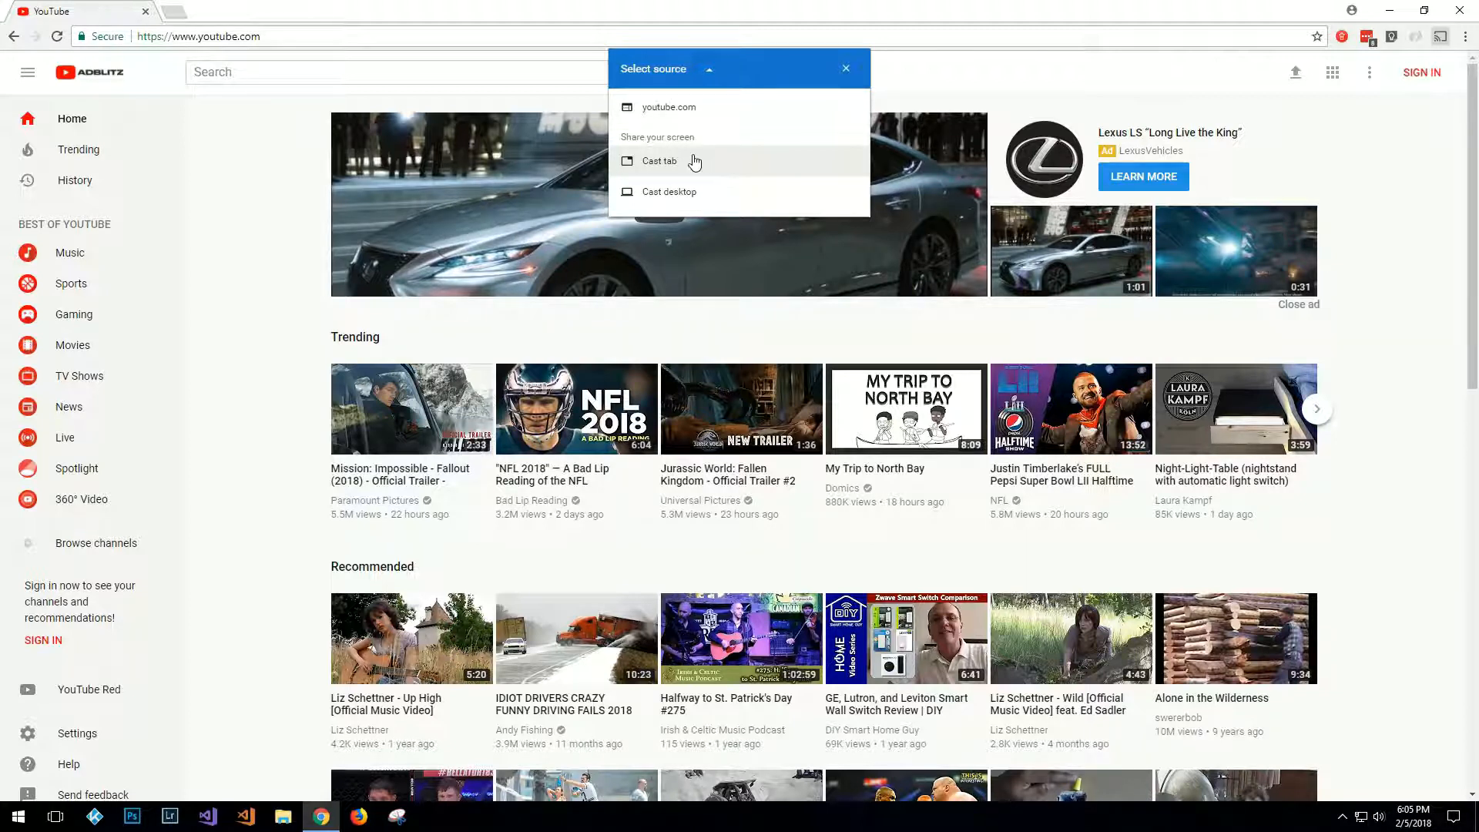
{"action": "mouse_move", "coordinate": [316, 163]}
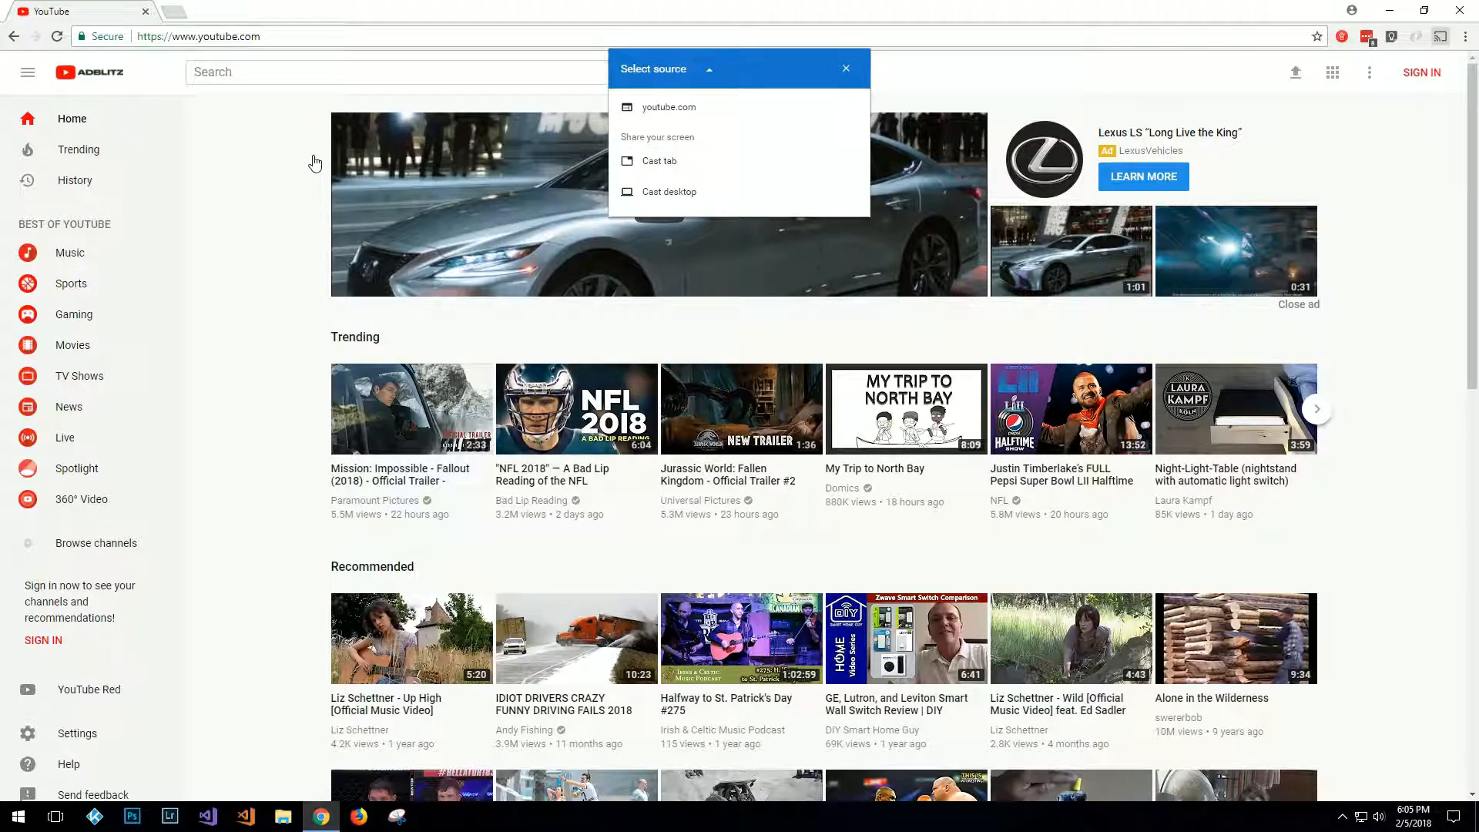
{"action": "mouse_move", "coordinate": [658, 160]}
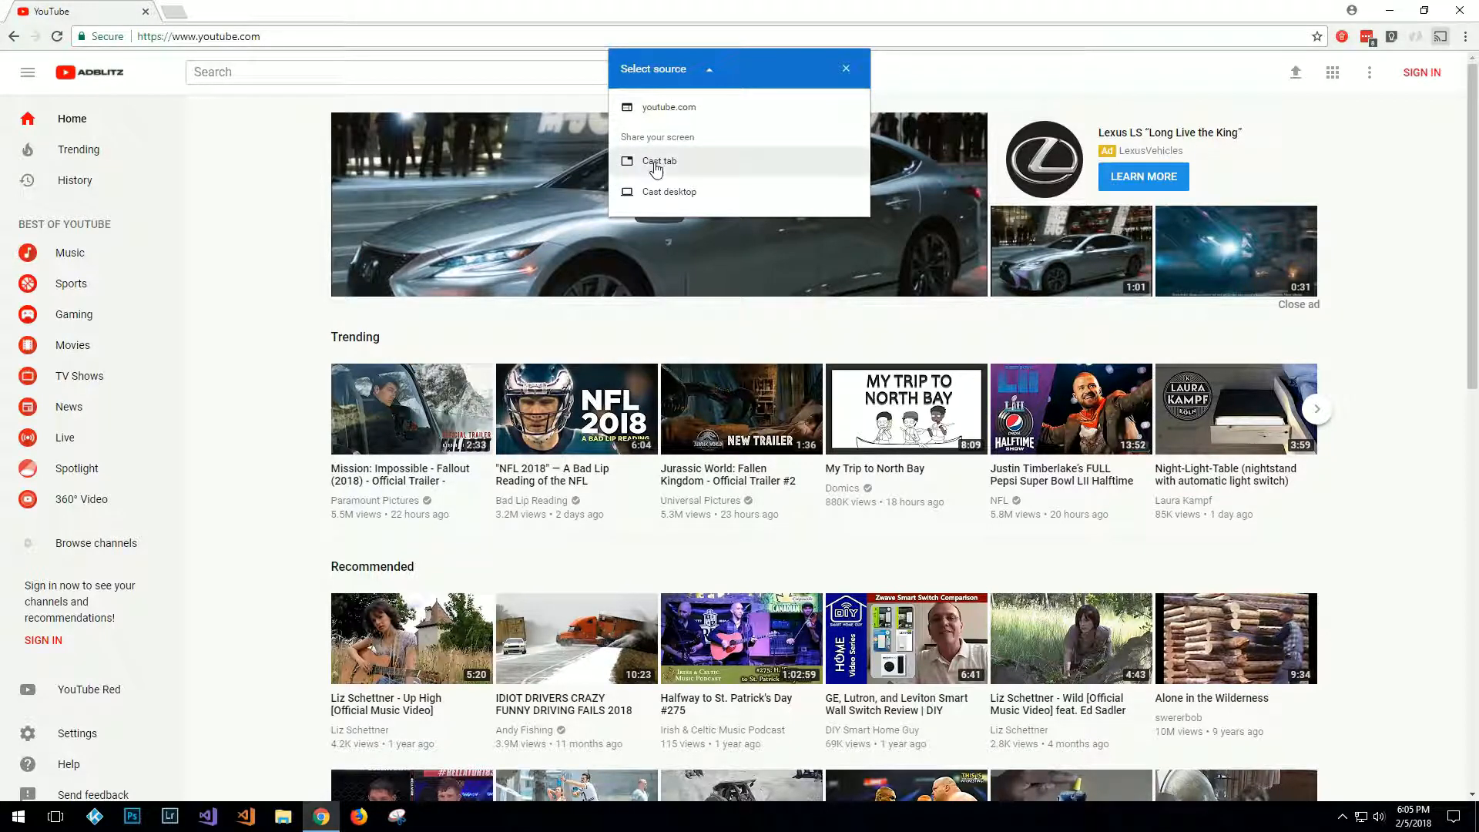
{"action": "mouse_move", "coordinate": [693, 191]}
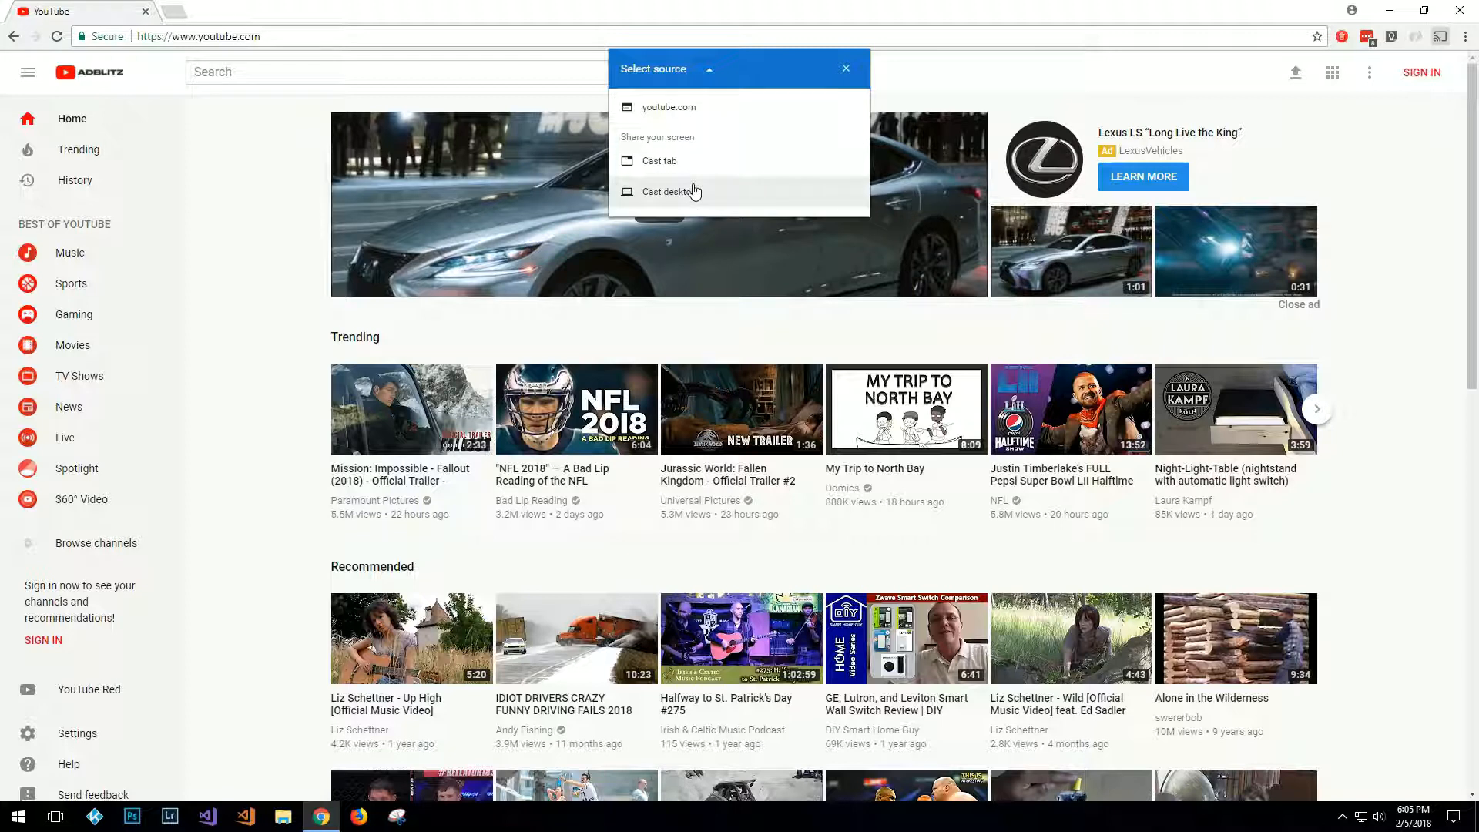
{"action": "mouse_move", "coordinate": [742, 198]}
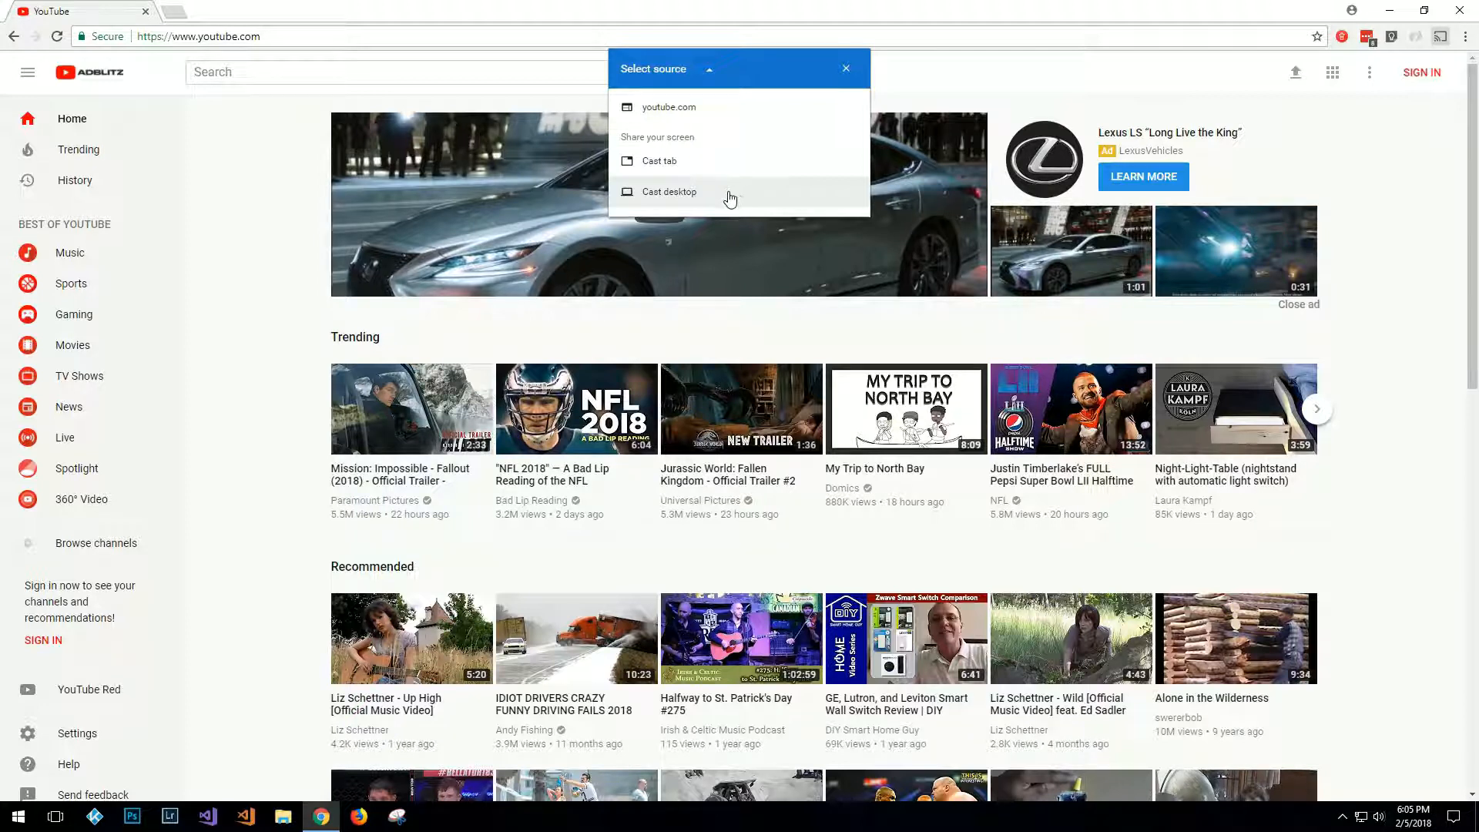
{"action": "mouse_move", "coordinate": [675, 199]}
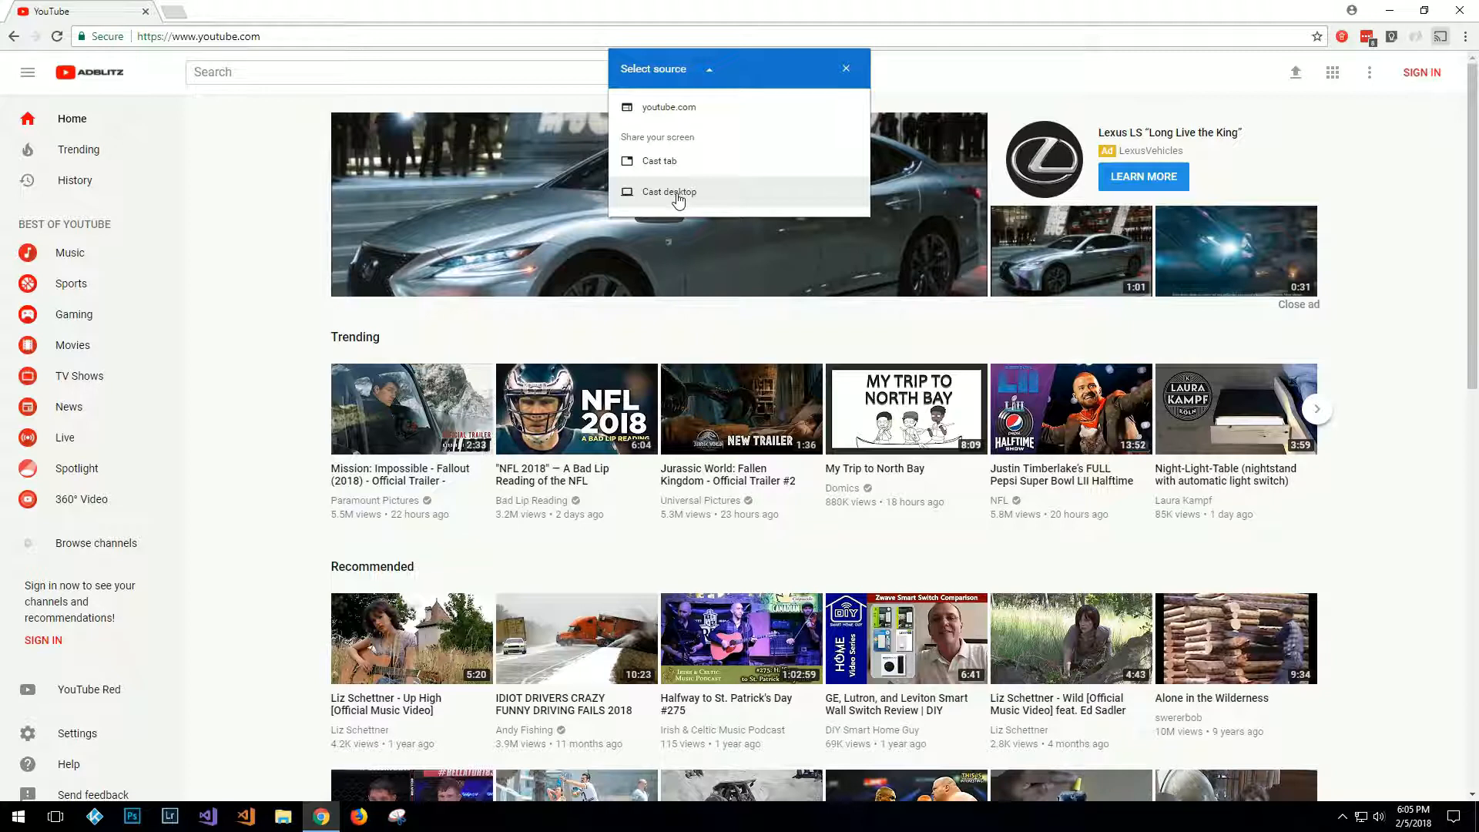
Choose Cast desktop as the source, returning to the device list.
{"action": "left_click", "coordinate": [670, 191]}
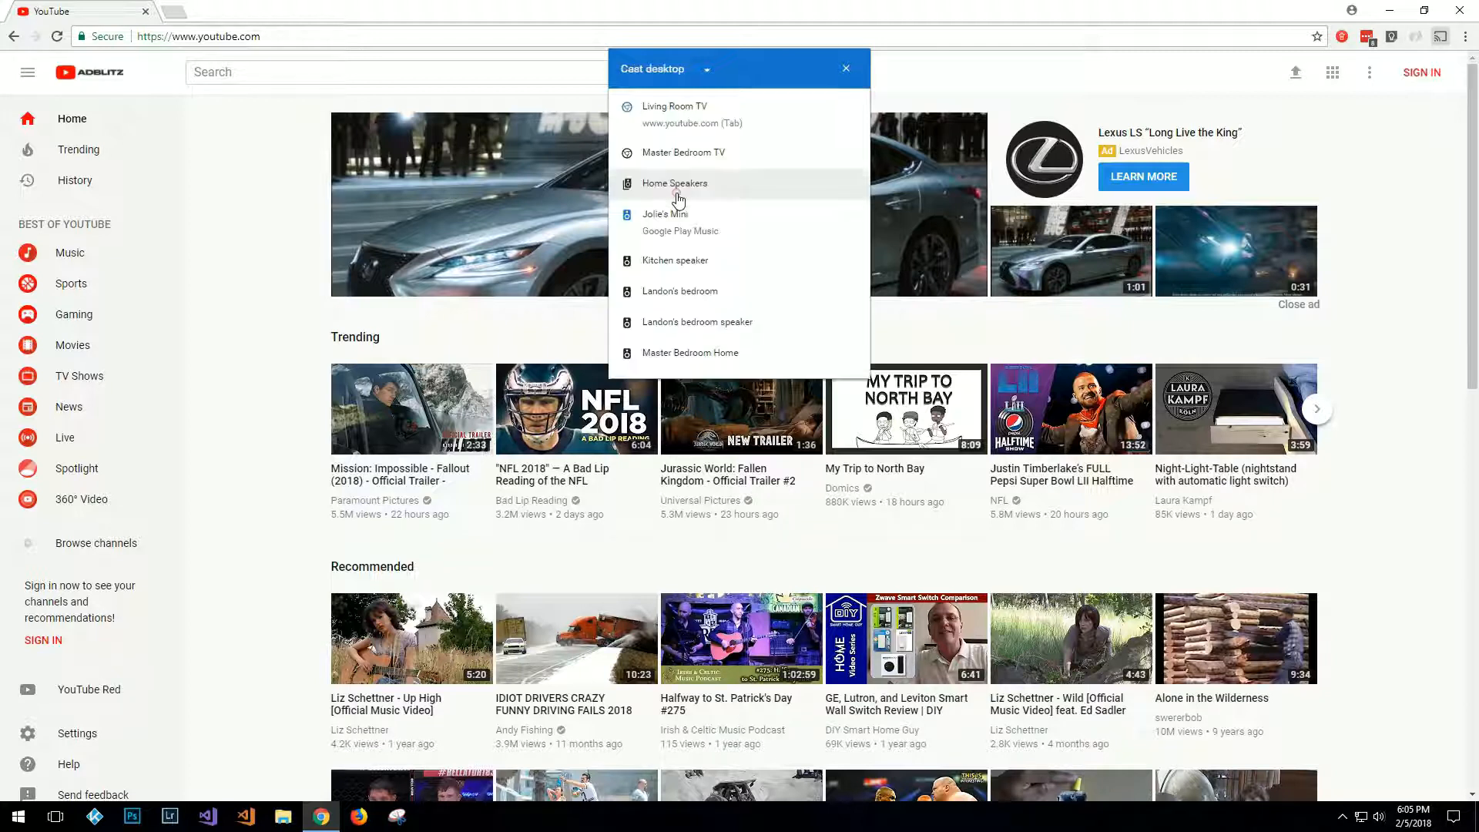
{"action": "mouse_move", "coordinate": [662, 153]}
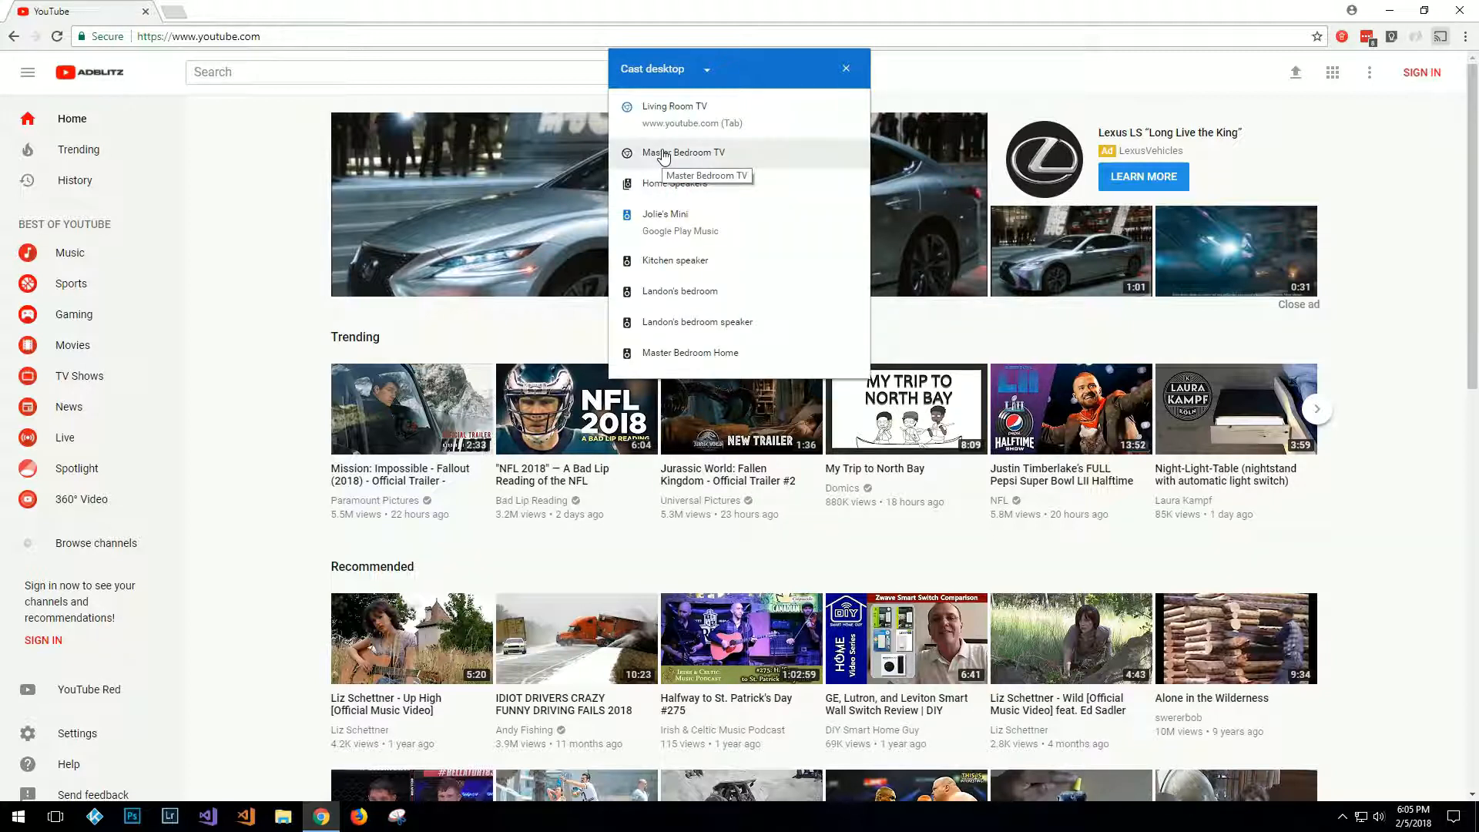
{"action": "mouse_move", "coordinate": [655, 322]}
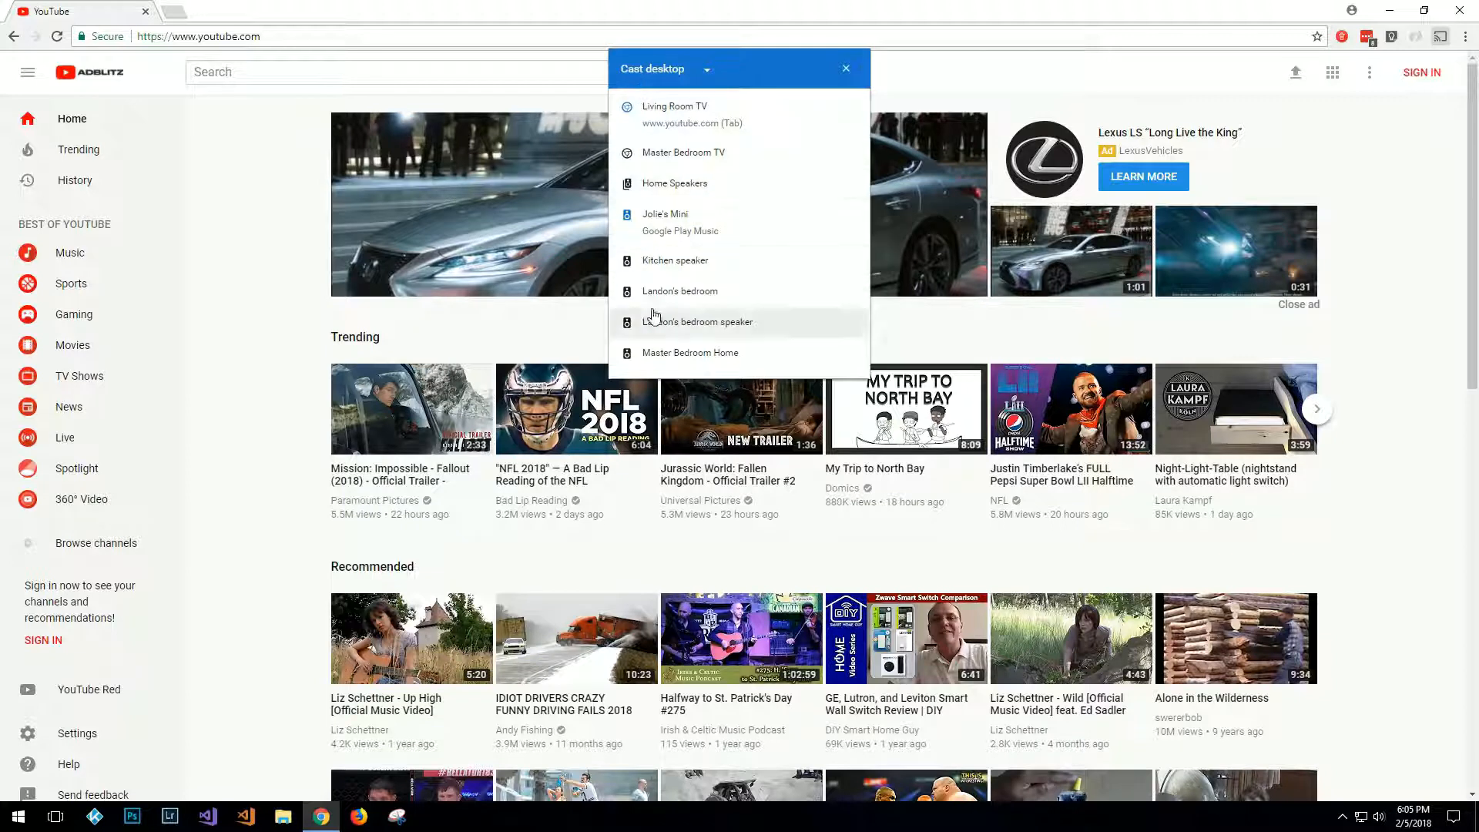
{"action": "mouse_move", "coordinate": [698, 137]}
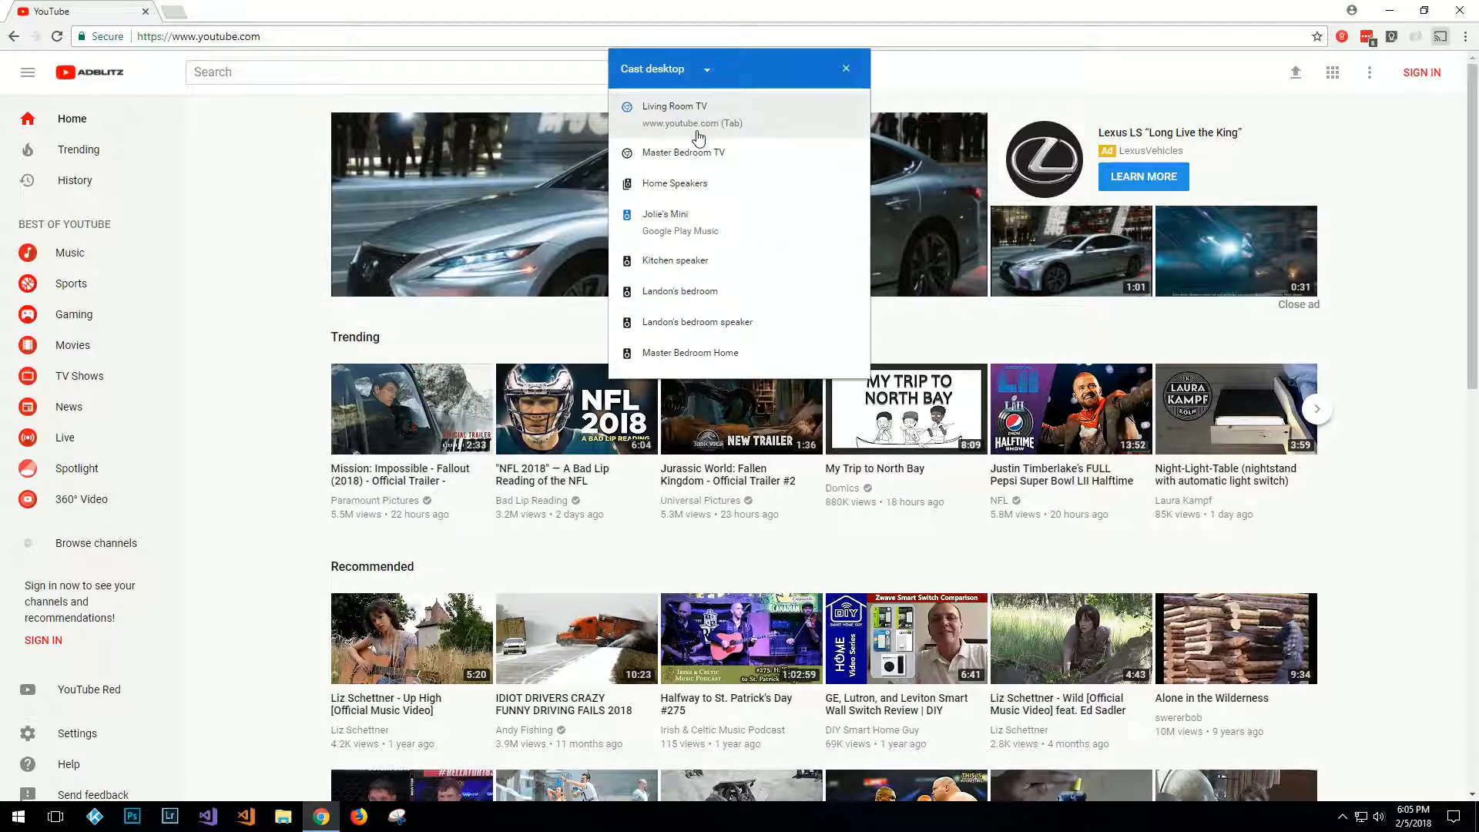
{"action": "mouse_move", "coordinate": [681, 152]}
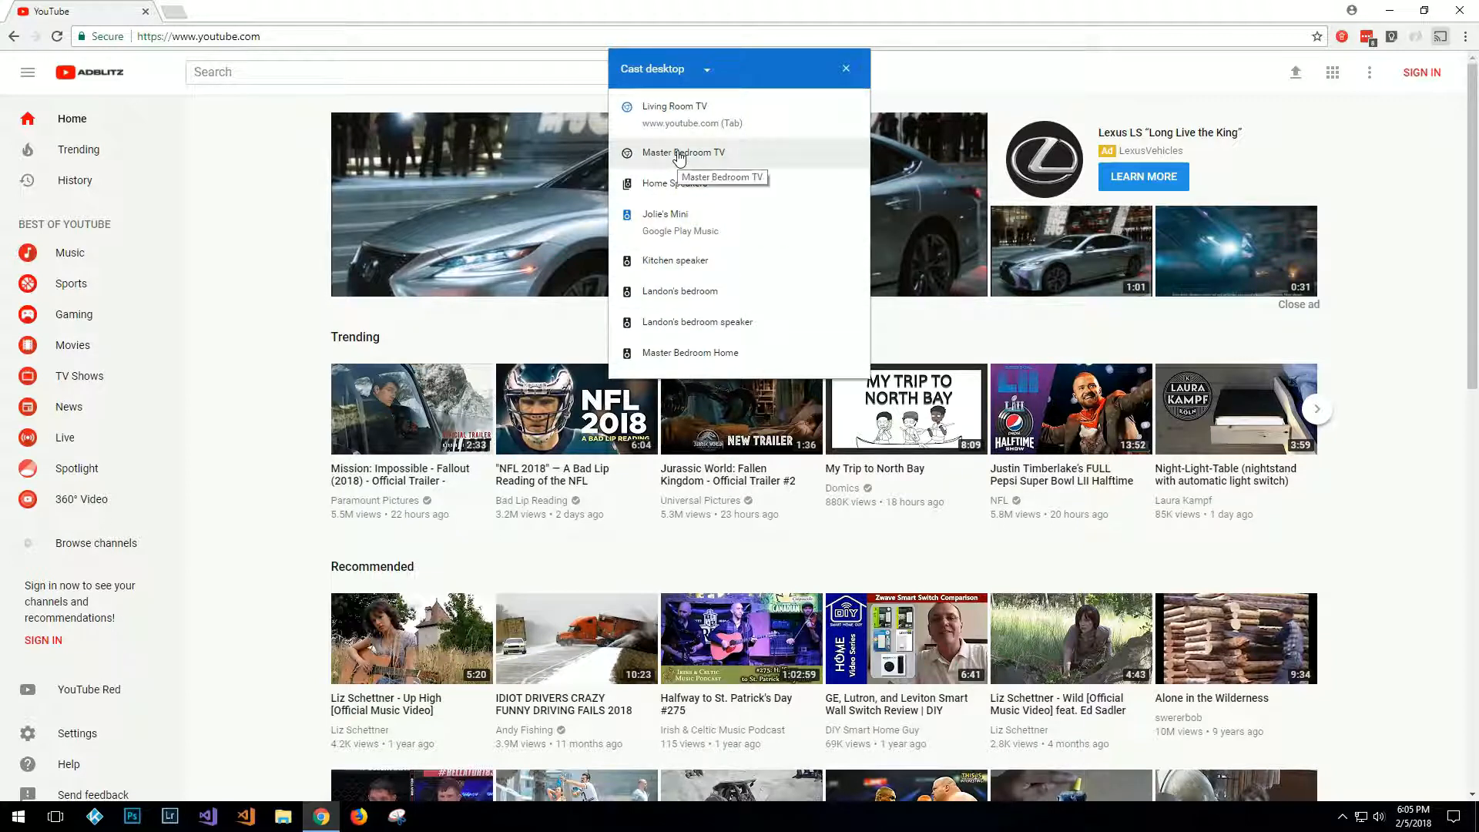
{"action": "mouse_move", "coordinate": [671, 152]}
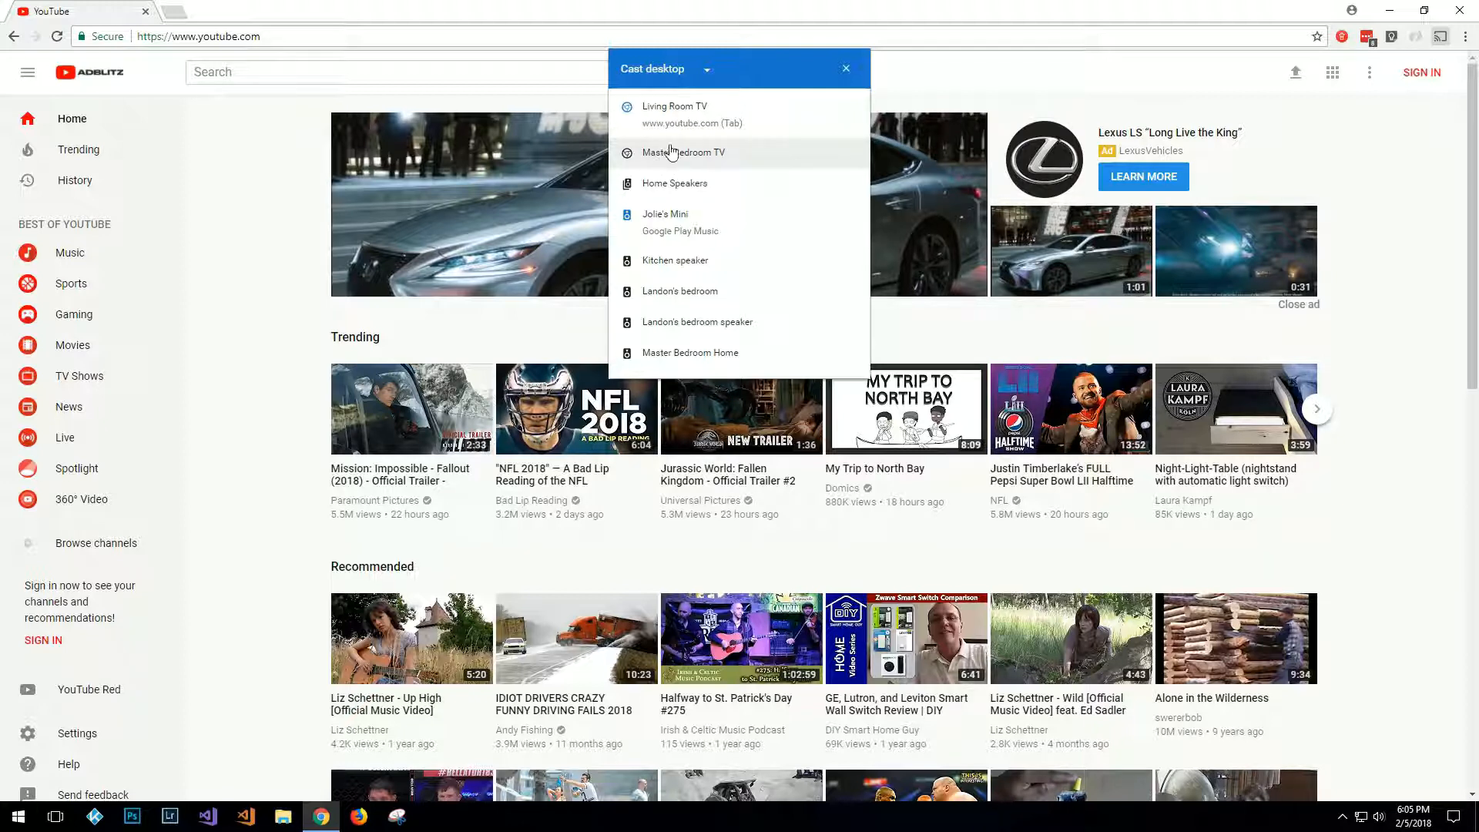
{"action": "mouse_move", "coordinate": [684, 152]}
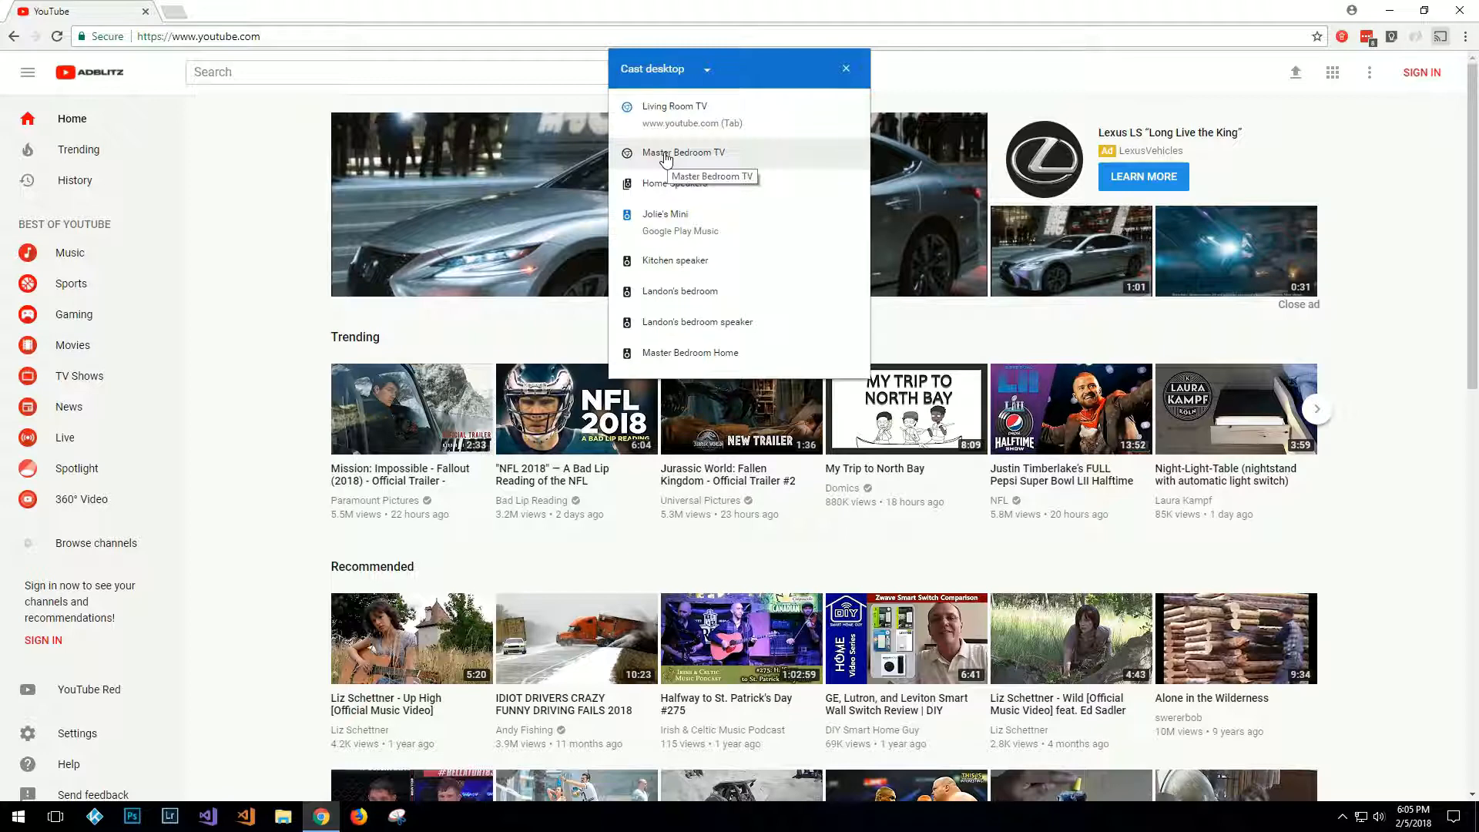
Cast to Master Bedroom TV and confirm sharing Screen 1 with audio.
{"action": "left_click", "coordinate": [683, 153]}
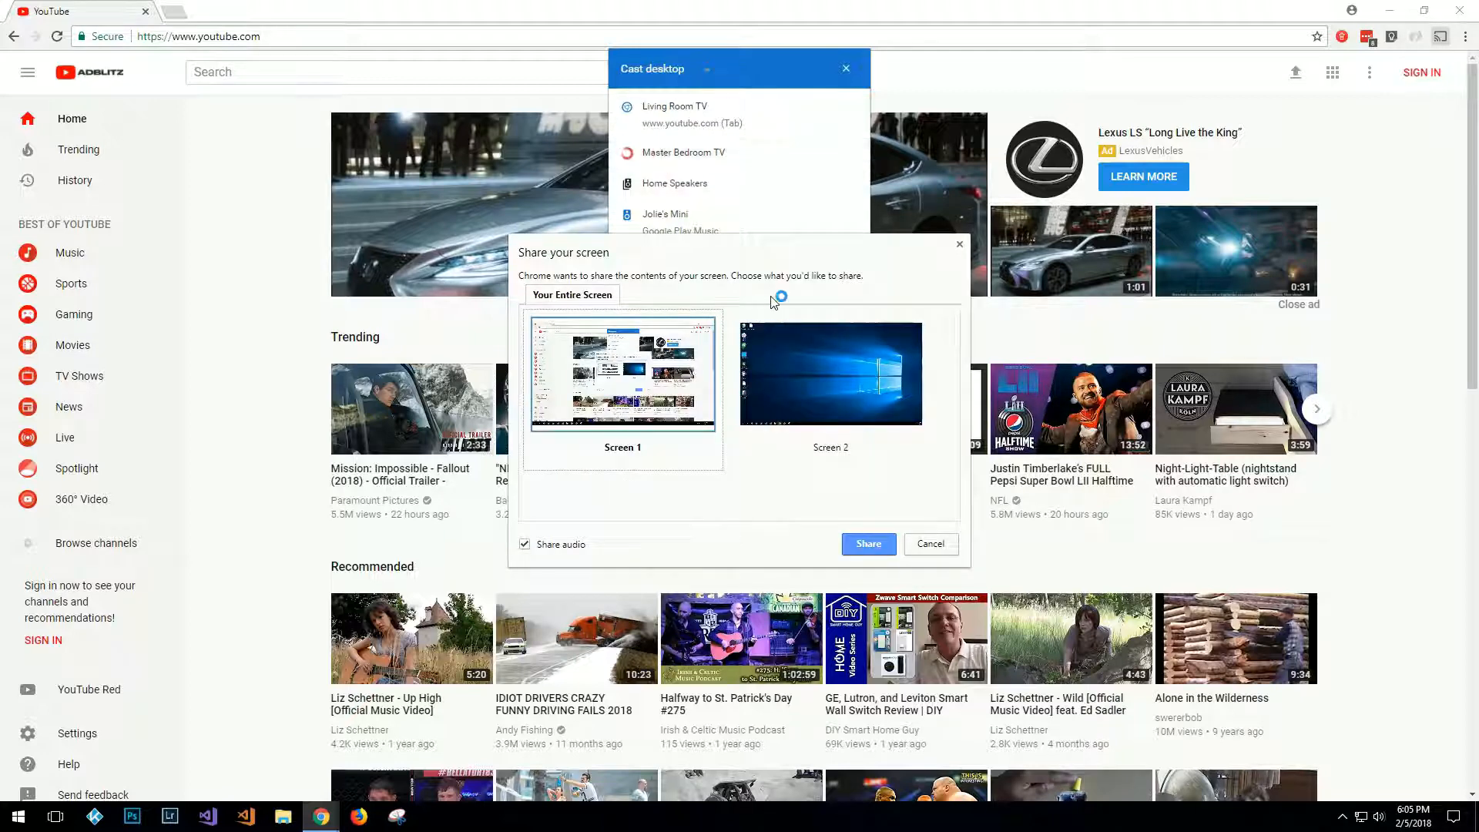
{"action": "mouse_move", "coordinate": [705, 422]}
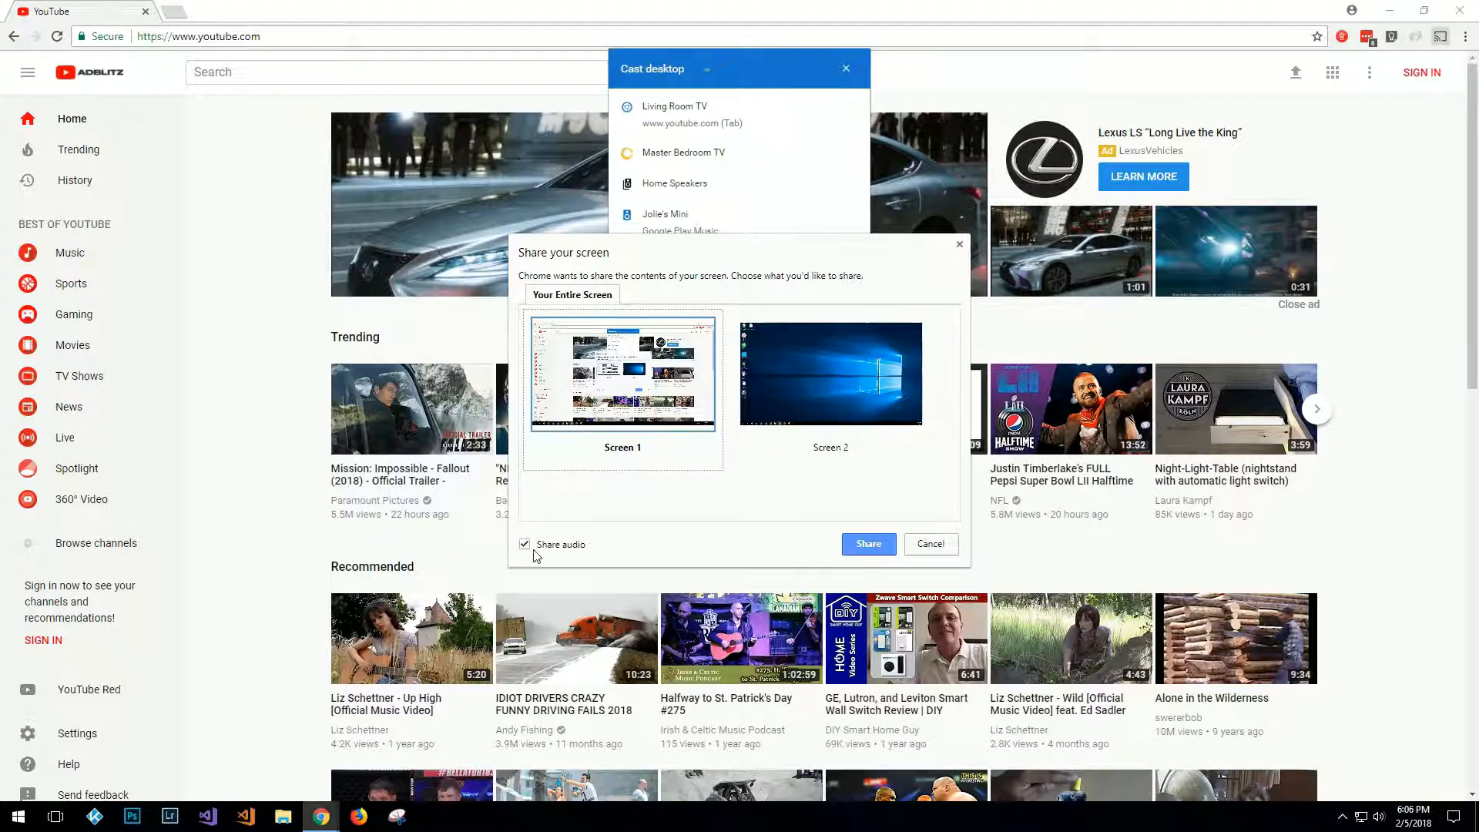
{"action": "mouse_move", "coordinate": [866, 544]}
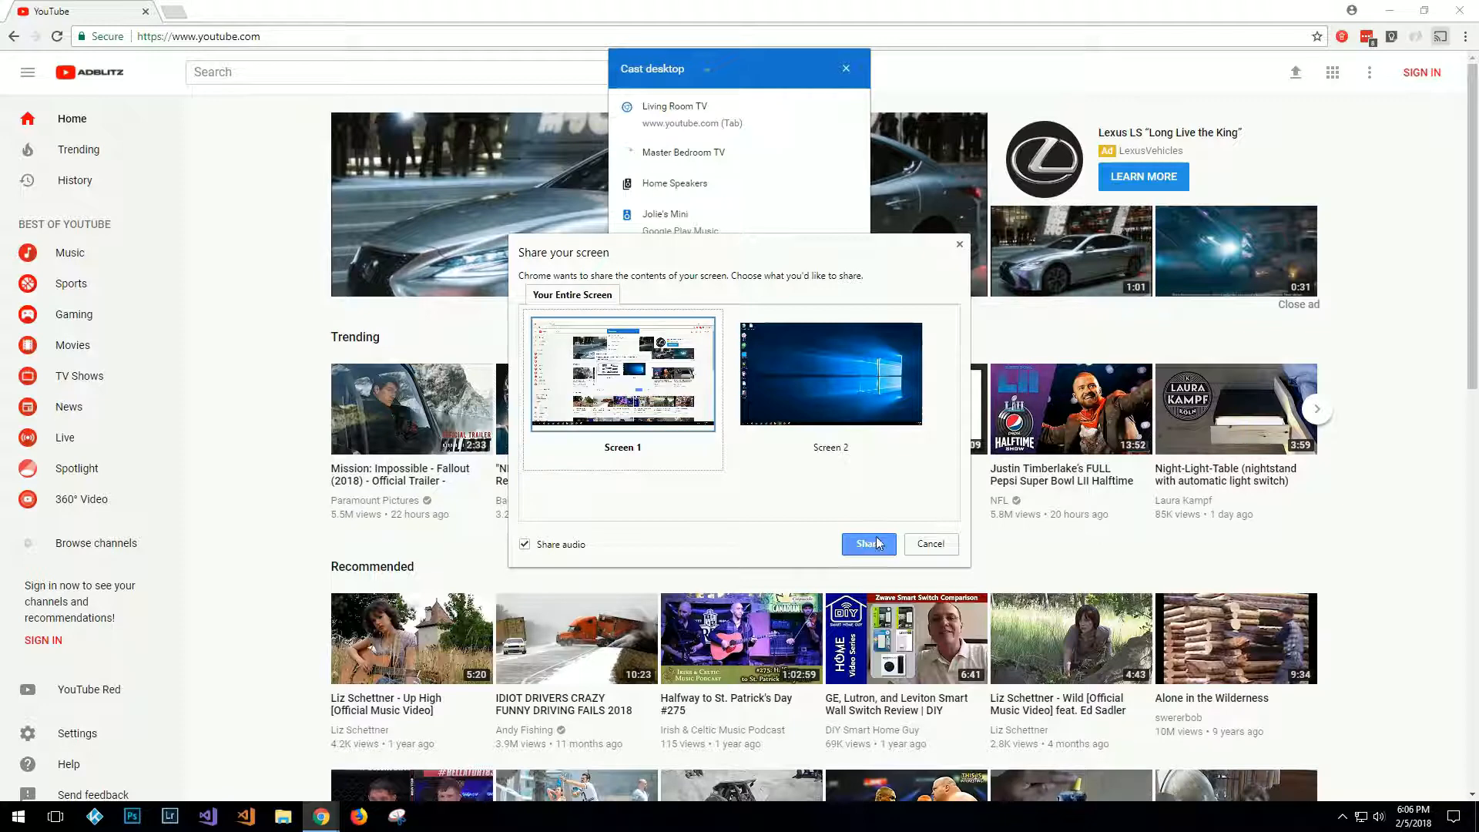
{"action": "left_click", "coordinate": [864, 544]}
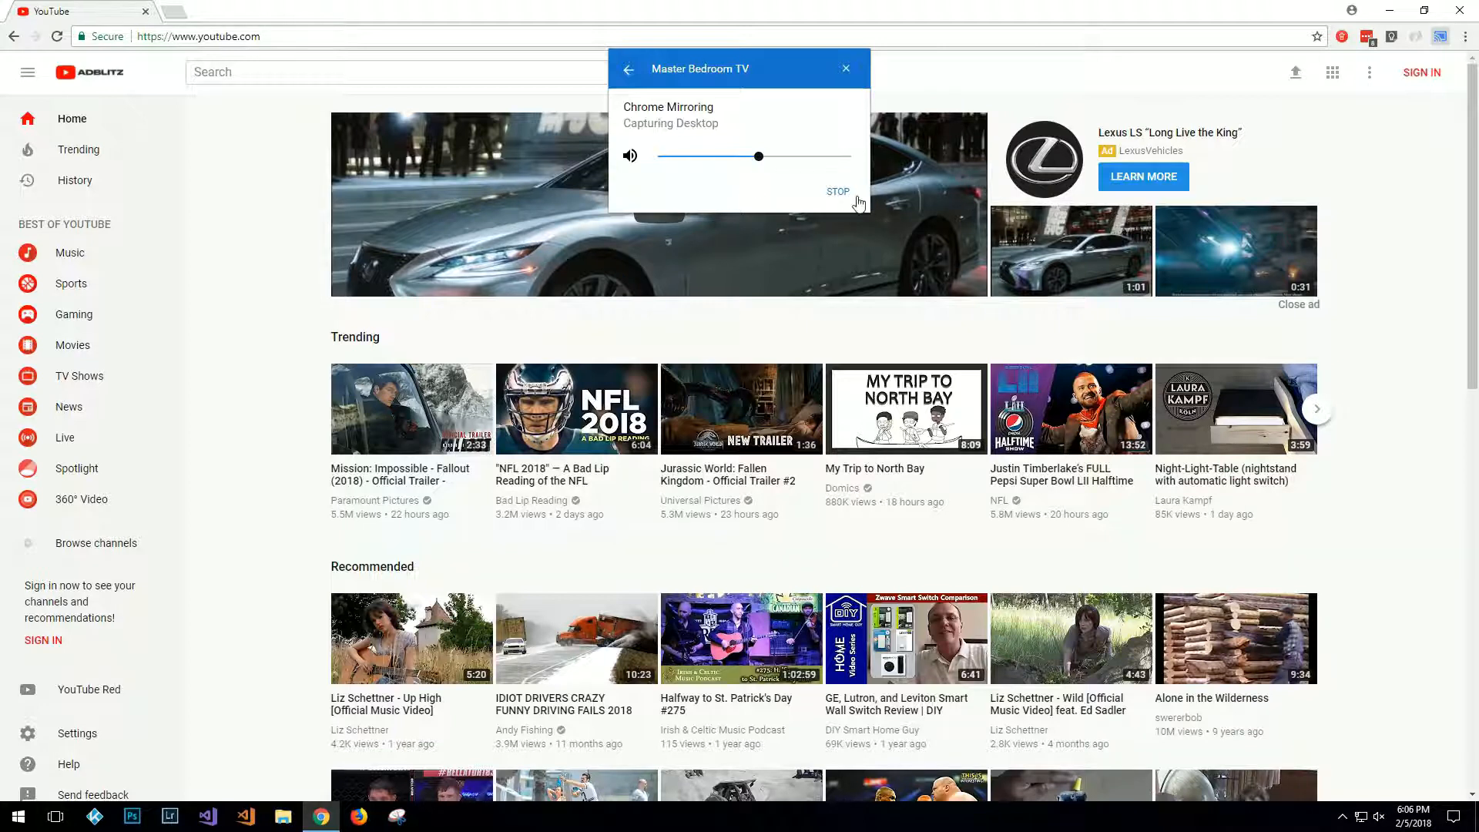
Stop the Master Bedroom TV cast and dismiss the cast panel.
{"action": "left_click", "coordinate": [629, 68]}
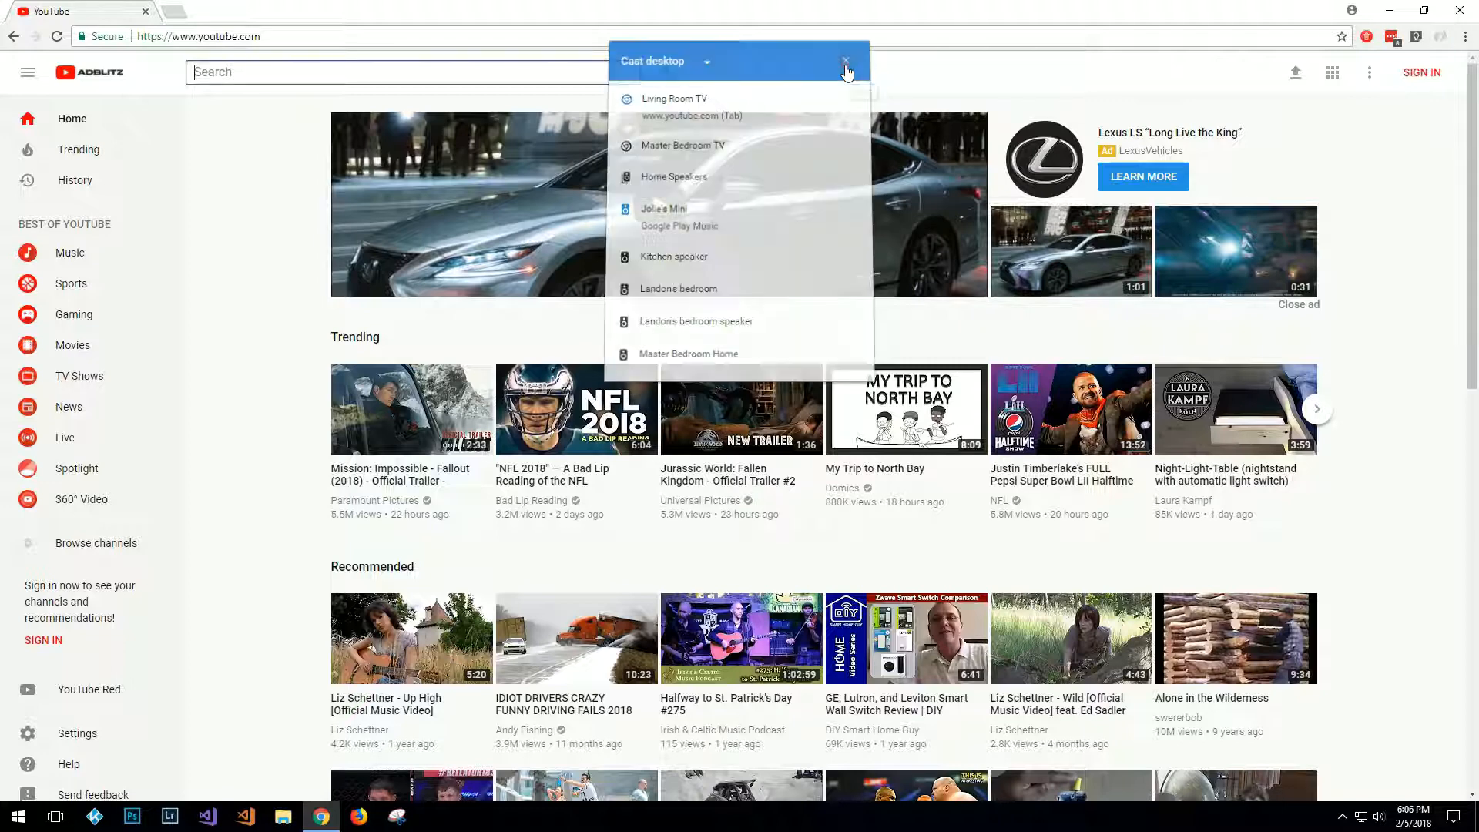
{"action": "left_click", "coordinate": [846, 67]}
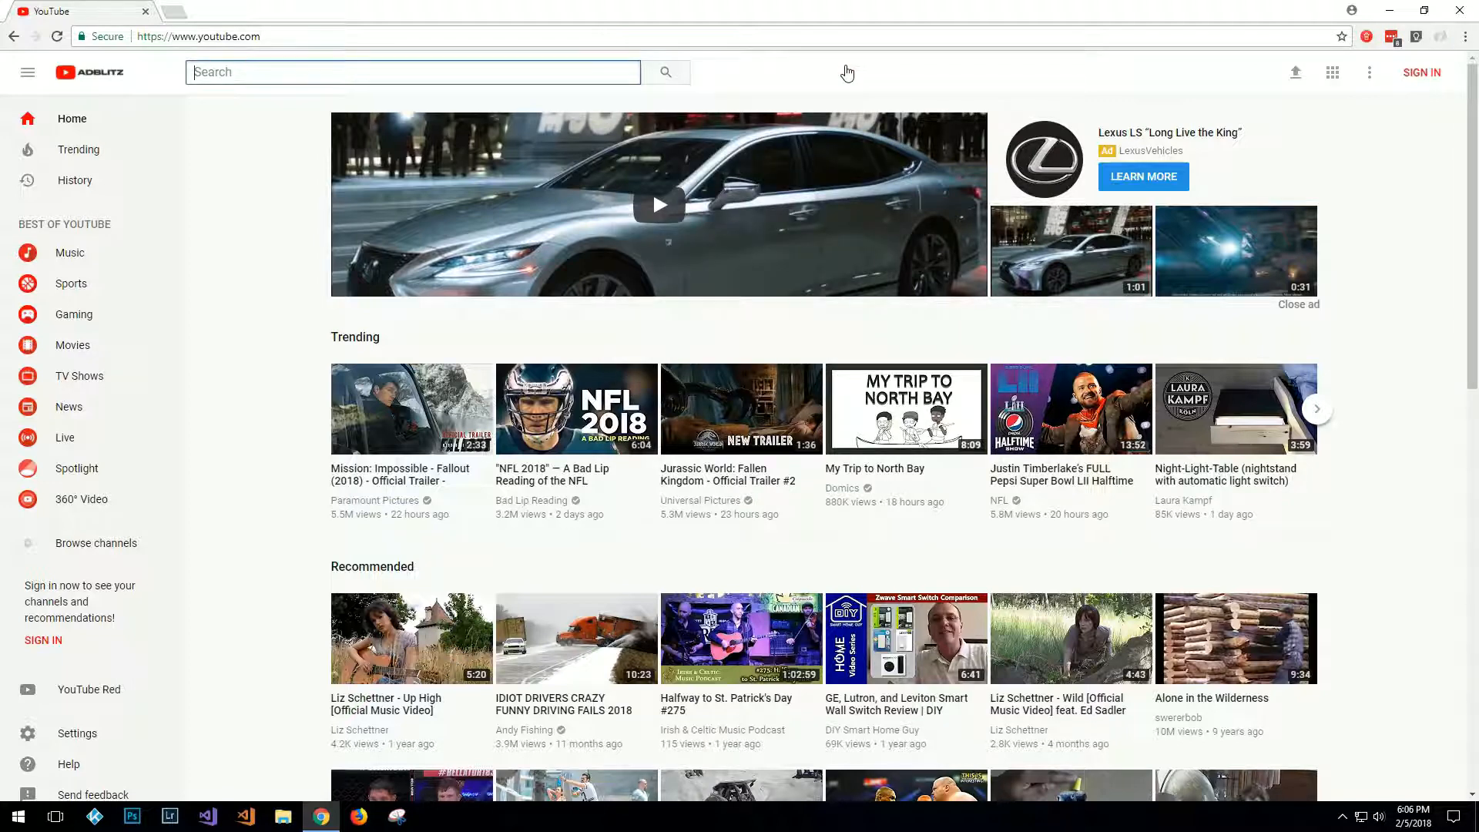